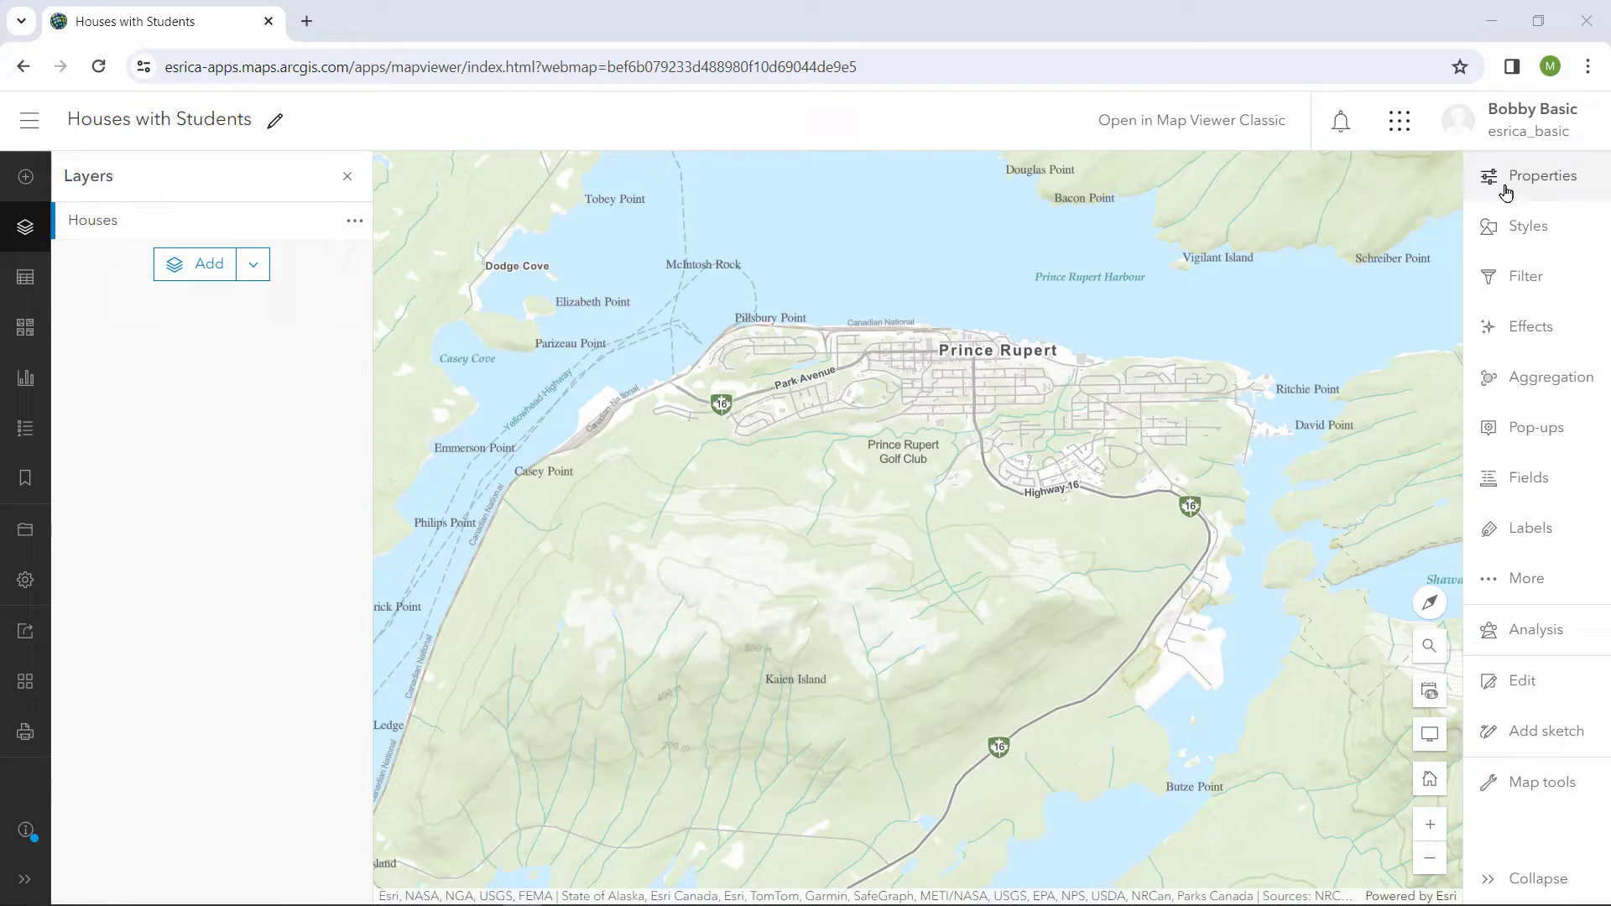
Create a Houses point at 123 Prince Rupert beside Prince Rupert Boulevard and select it for editing
click(1543, 176)
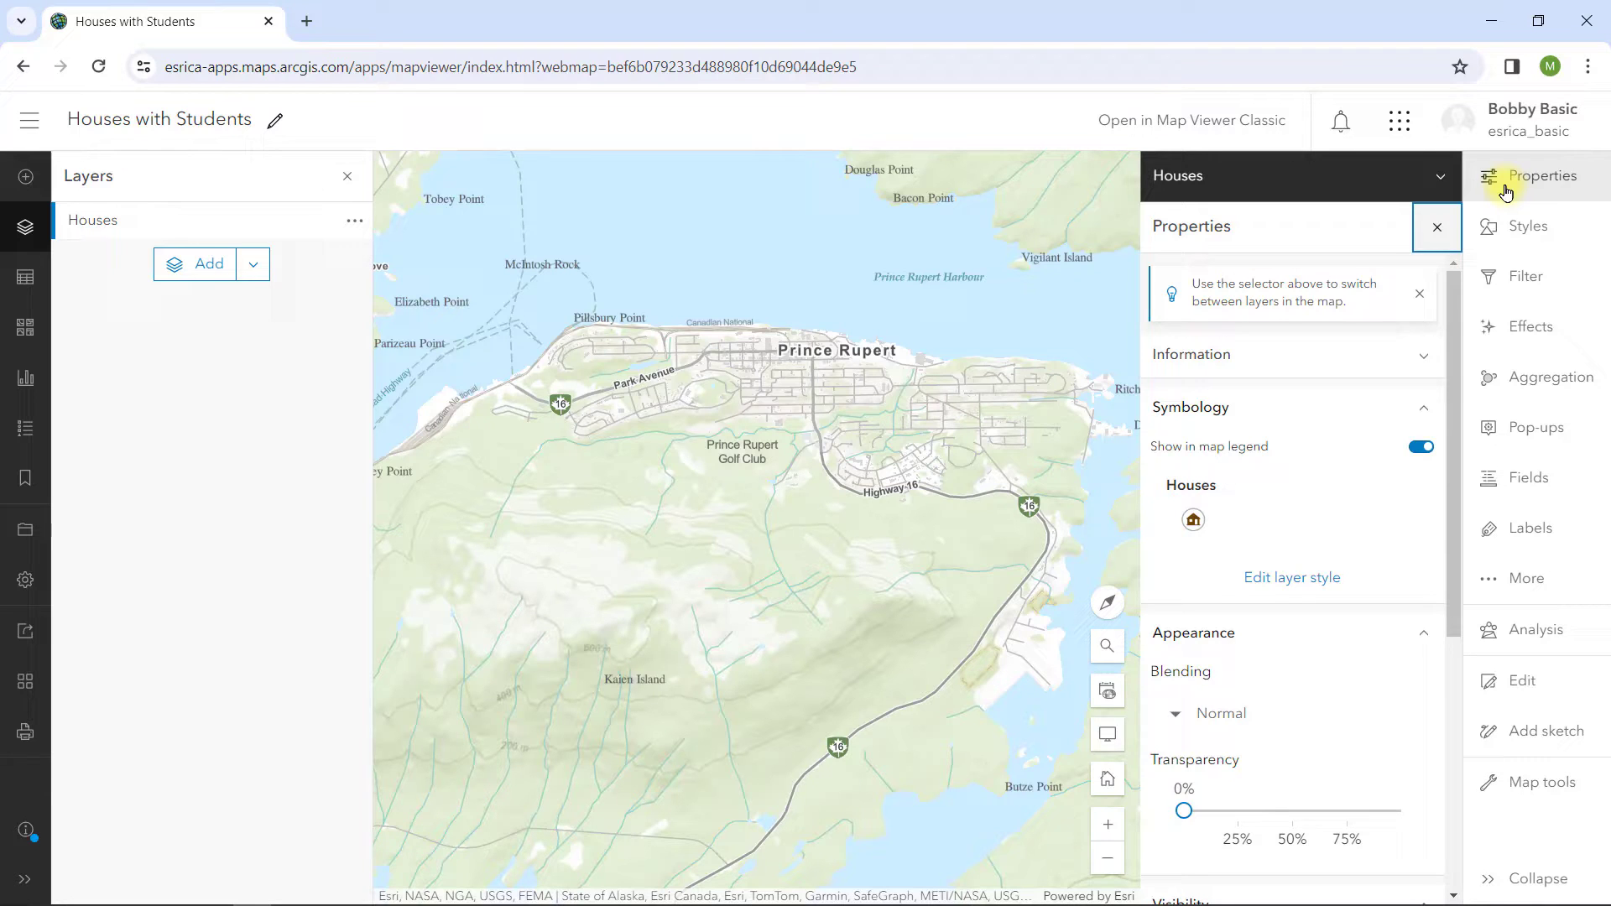
click(1437, 227)
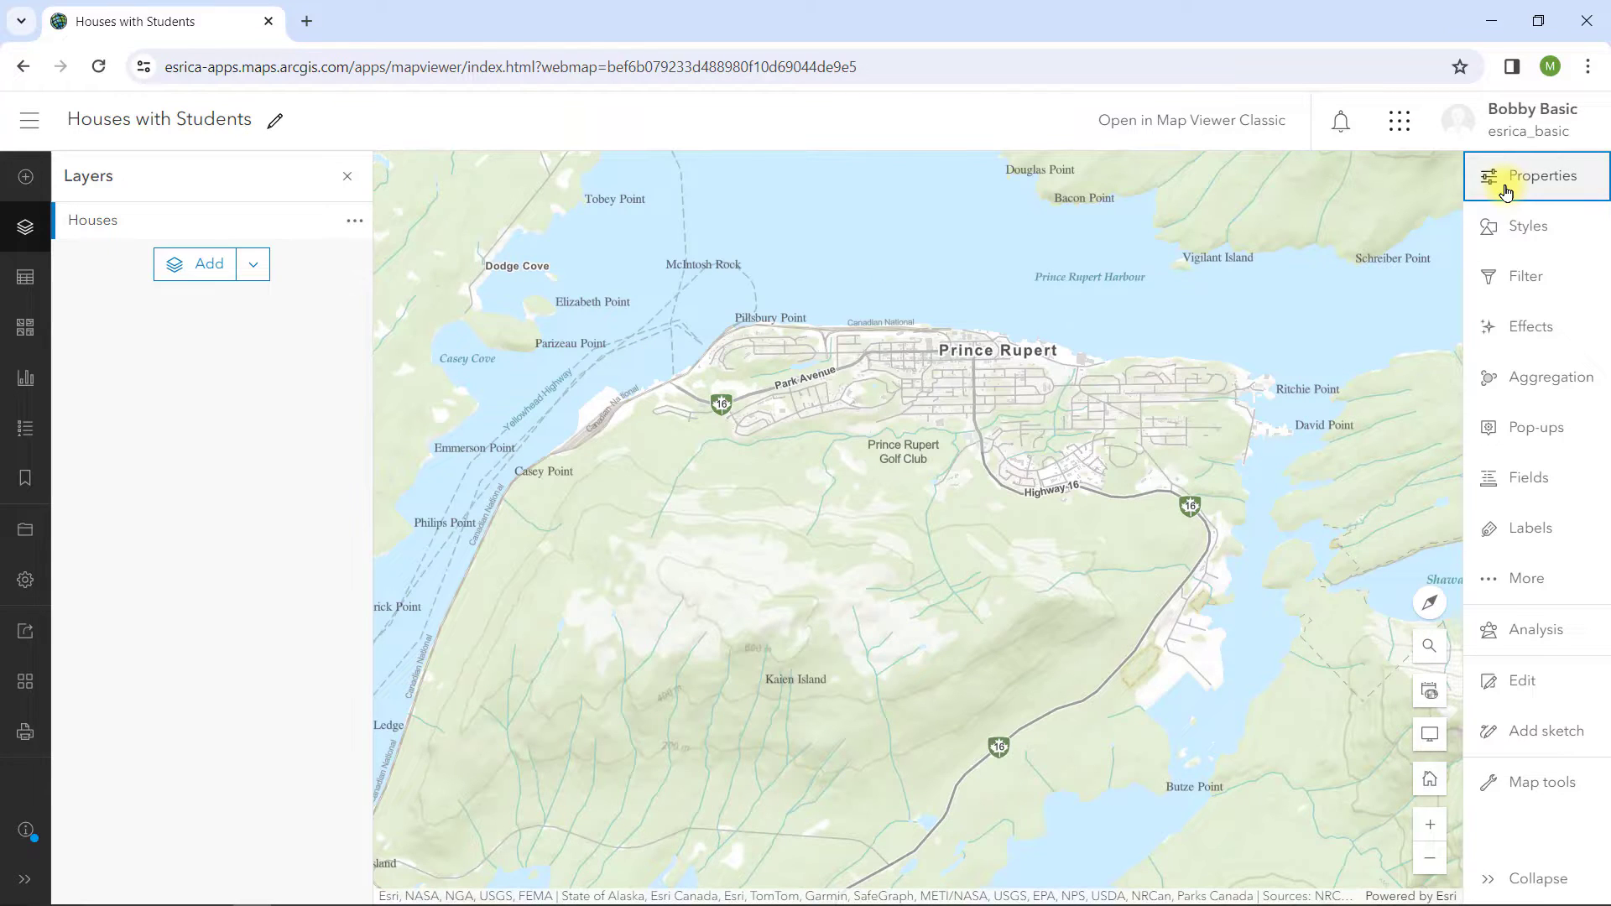
click(1526, 680)
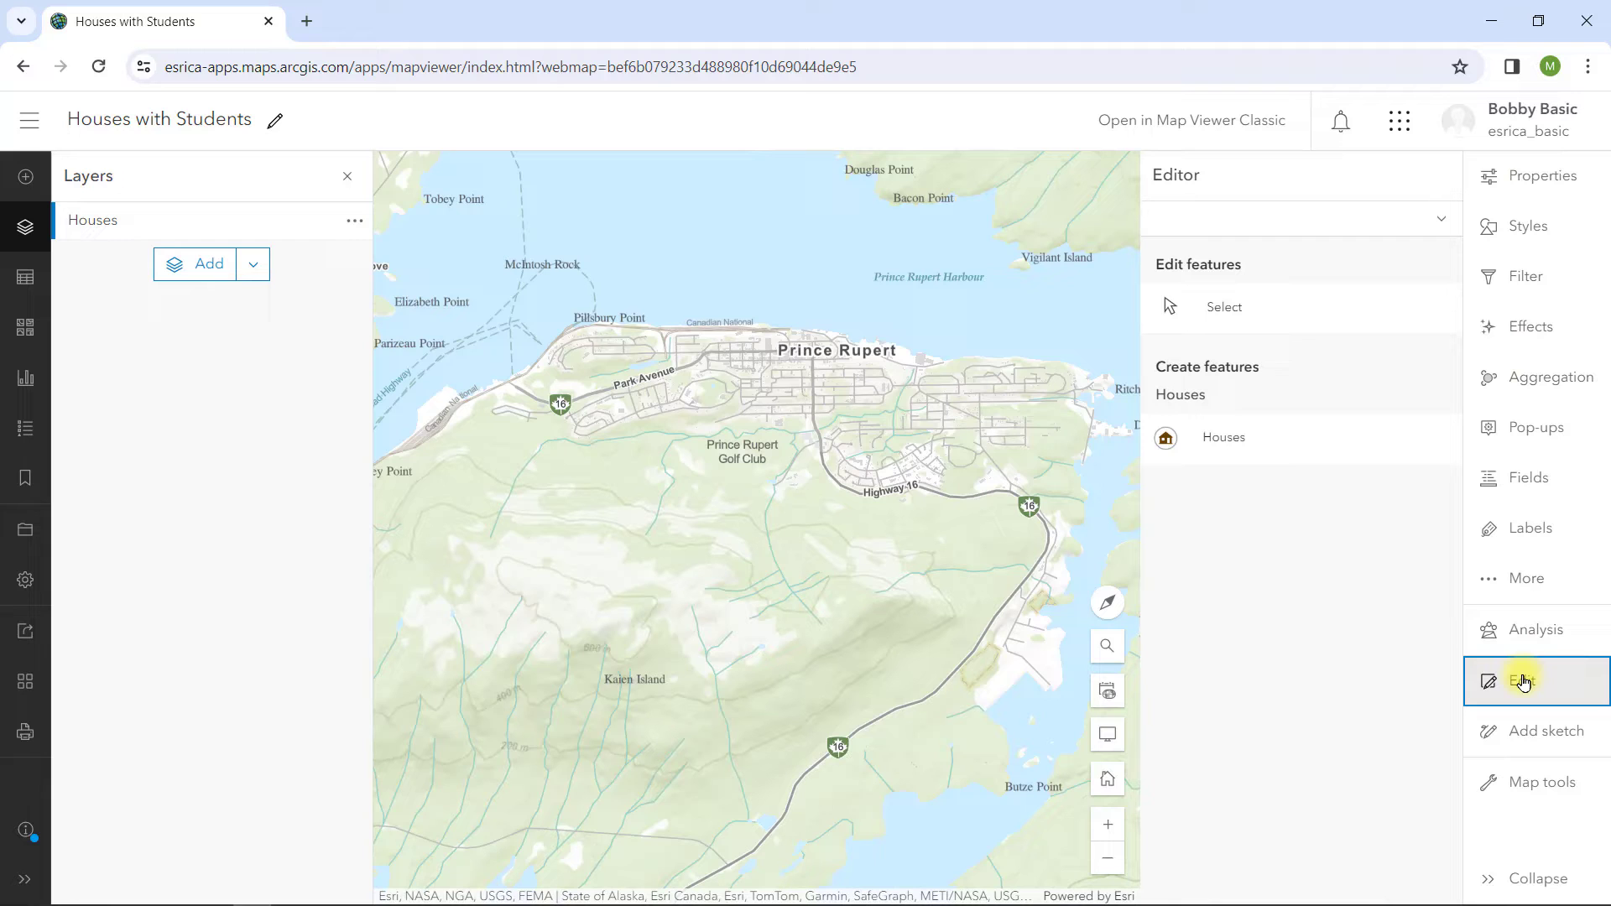
click(1223, 436)
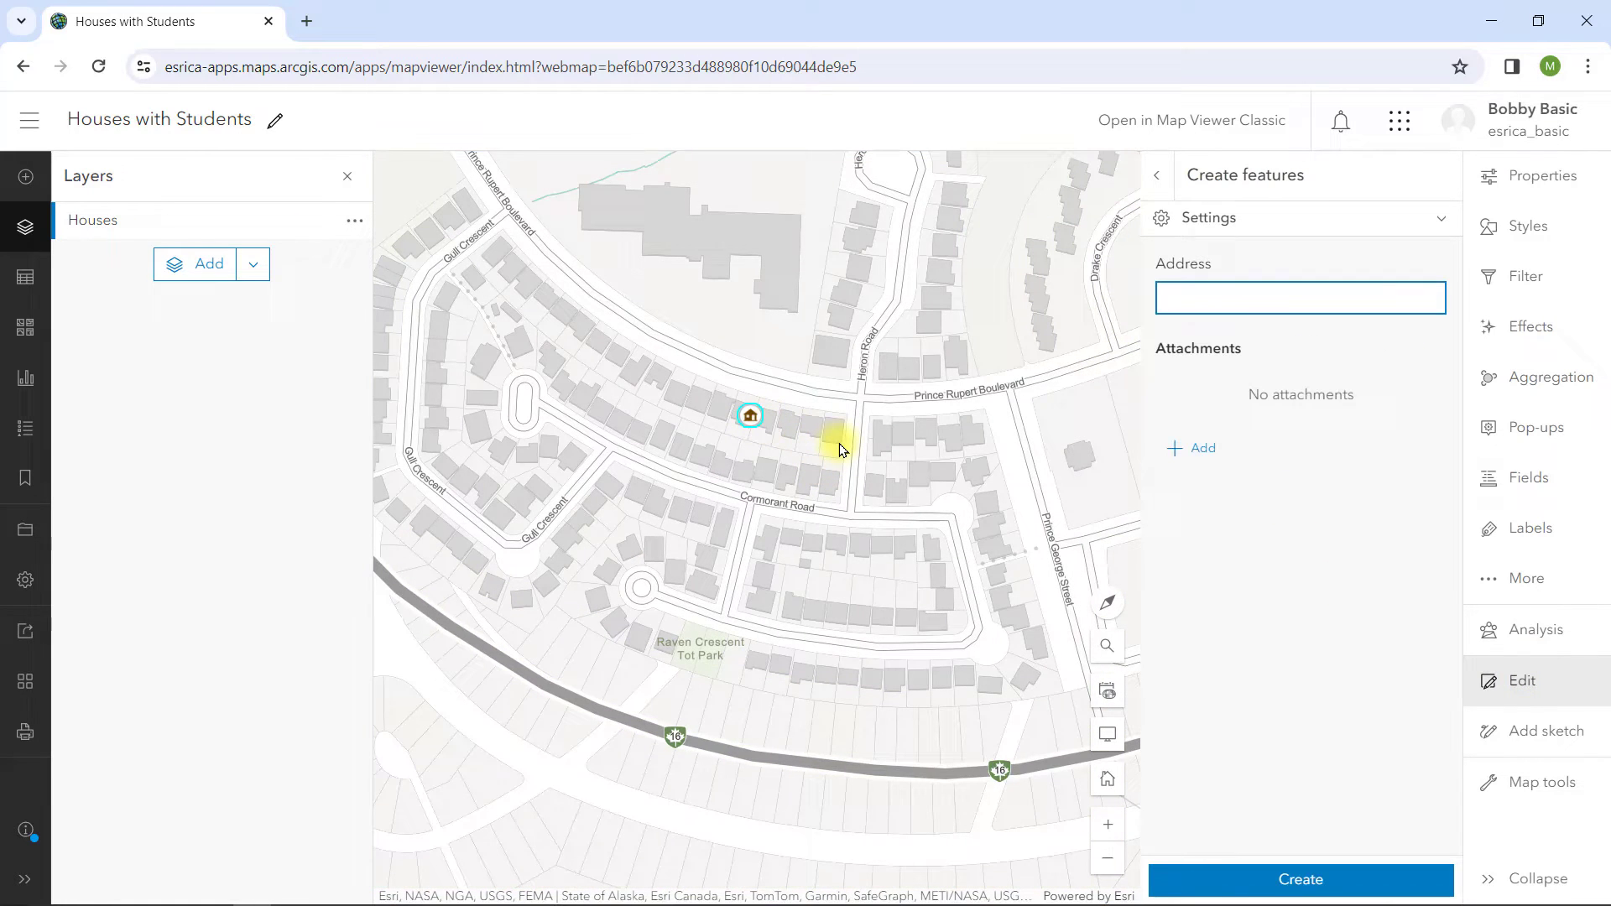
text(123 Prince Rupert)
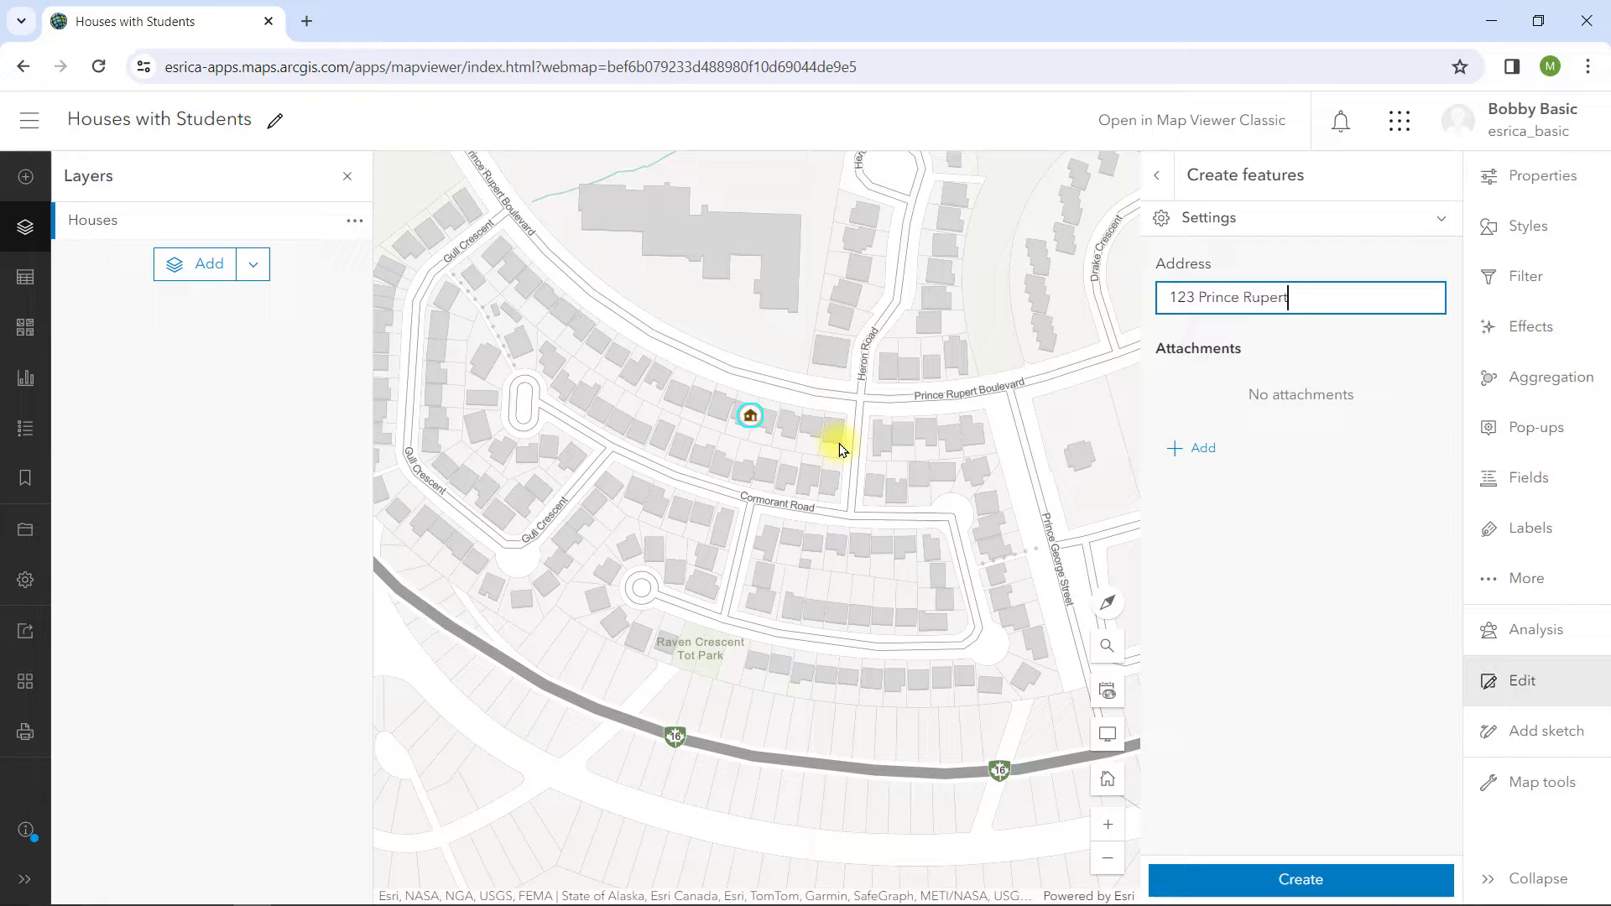
click(1299, 880)
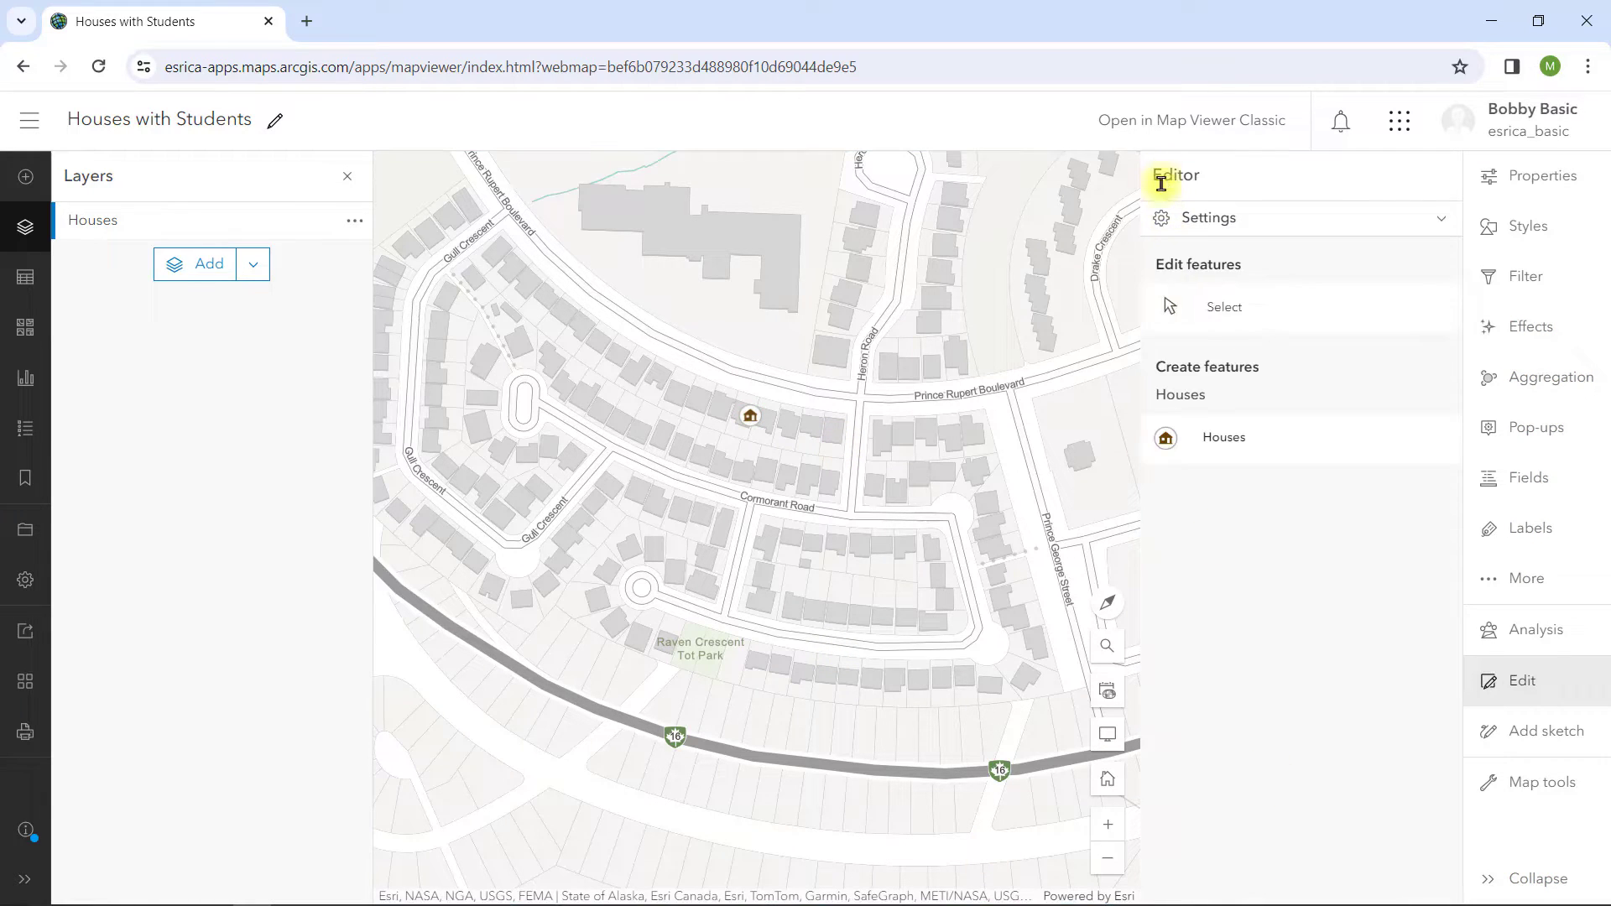
click(748, 416)
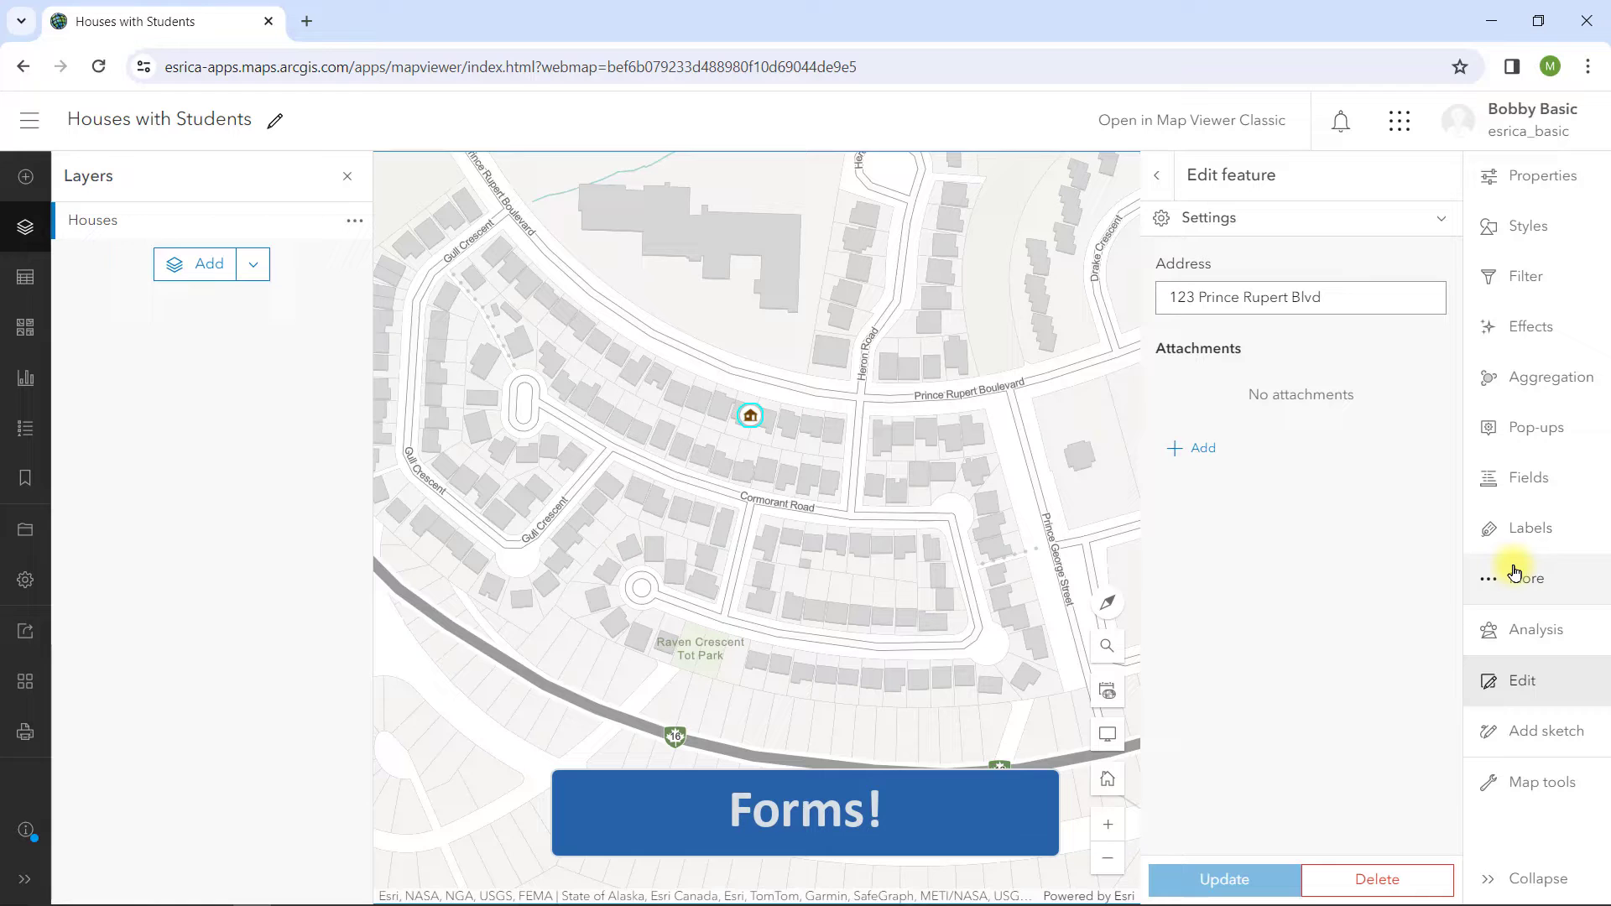
In Form builder for Houses, add all fields (Address) and the related Students records
click(1525, 577)
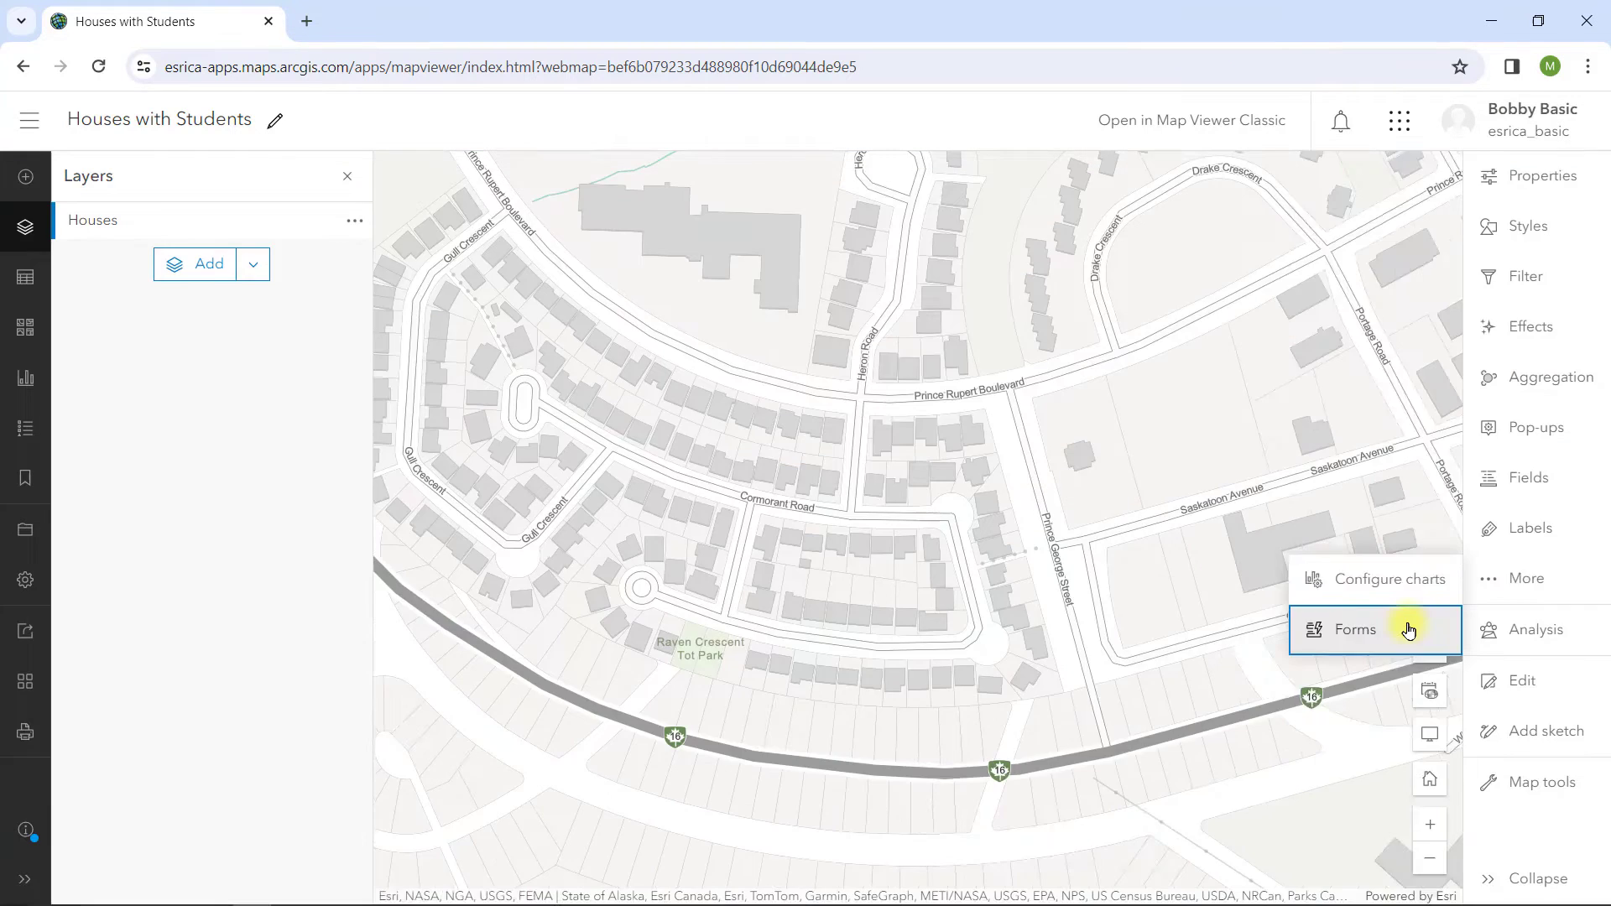
click(1357, 629)
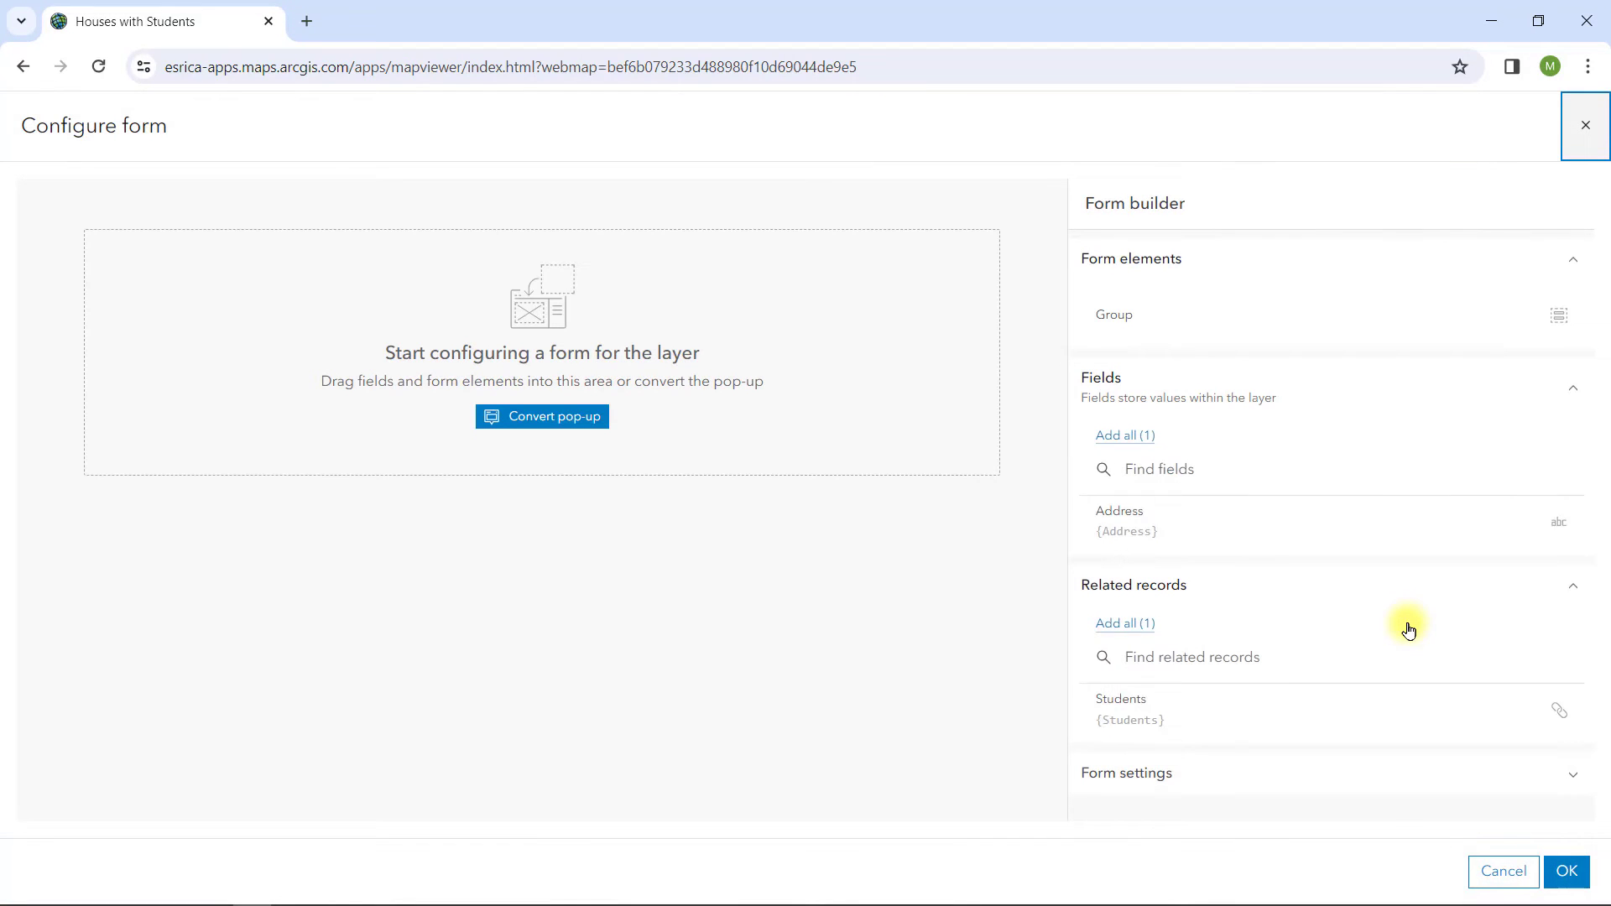
mouse_move(1273, 557)
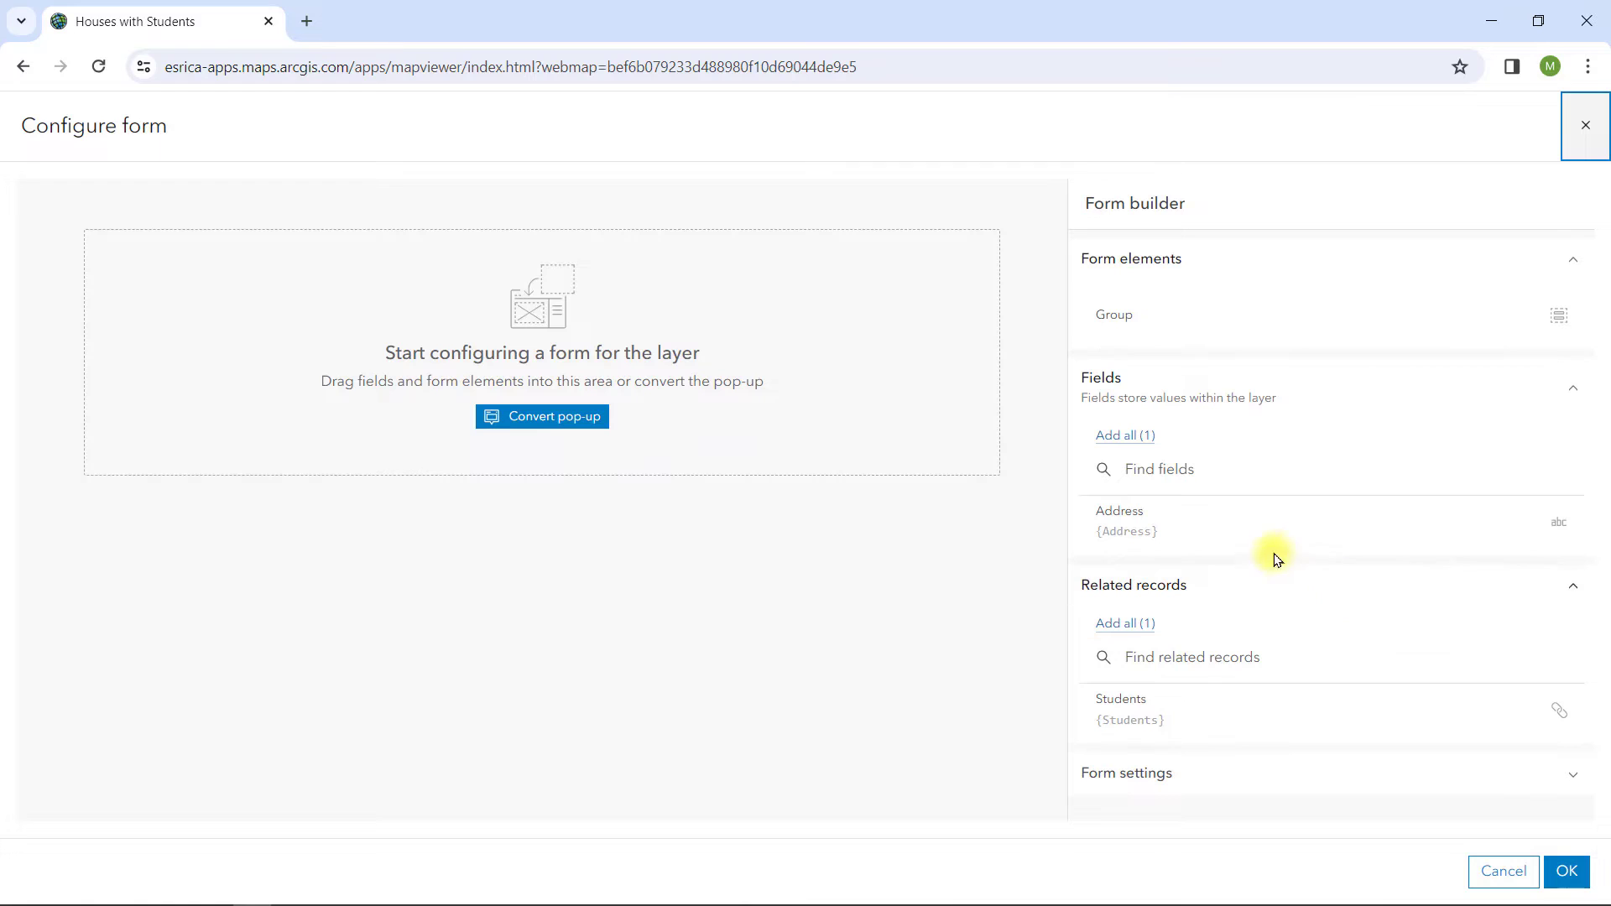
click(542, 416)
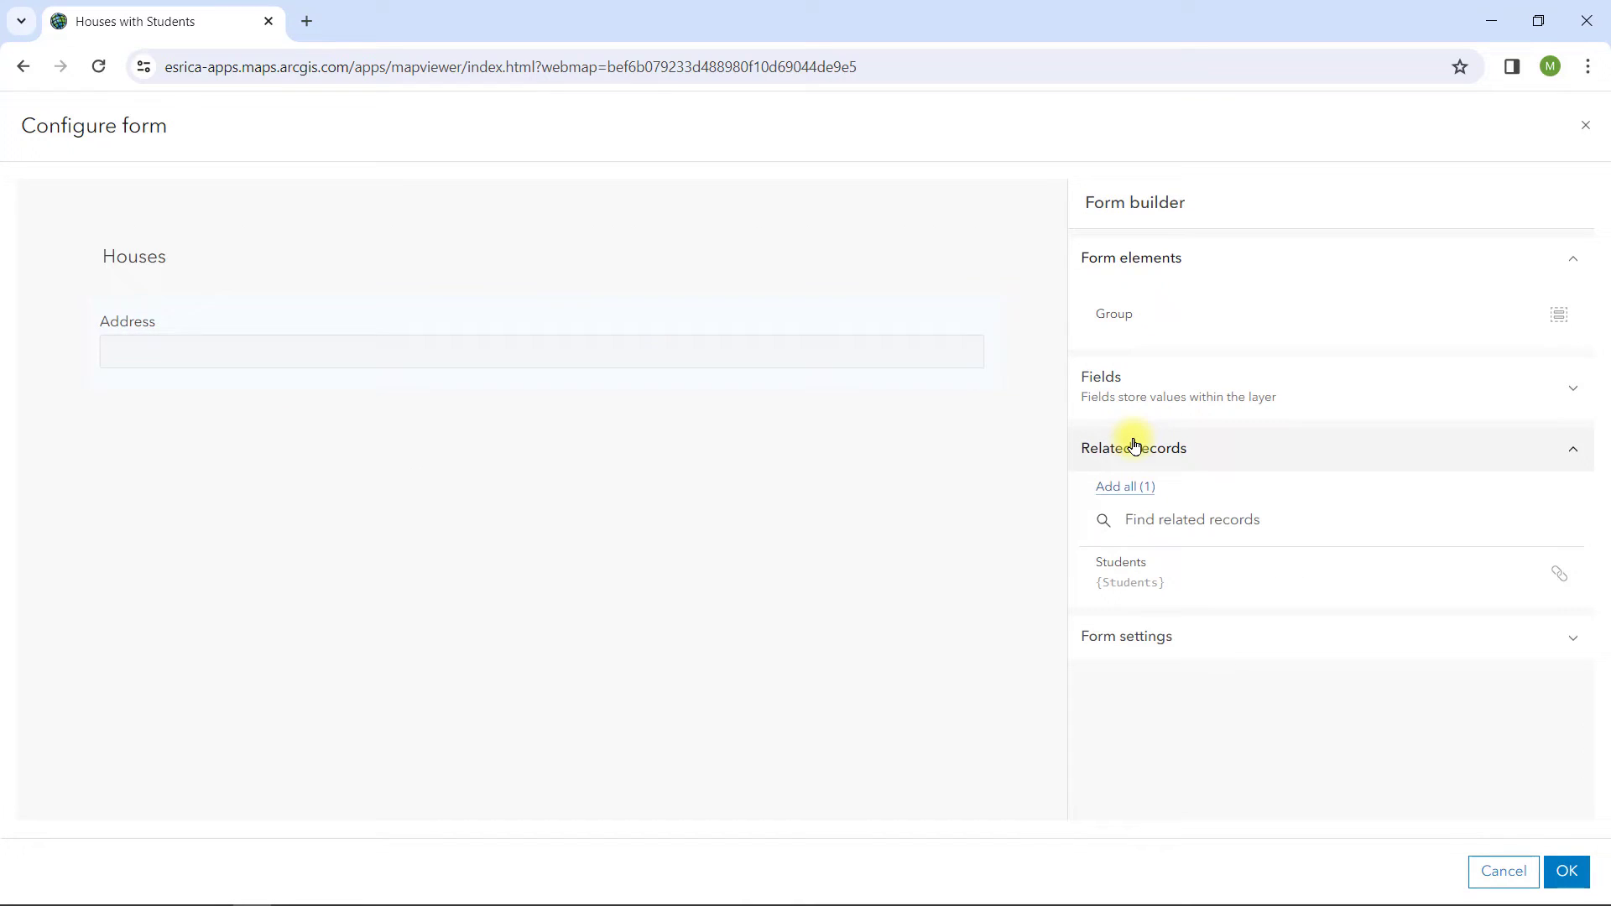
mouse_move(1123, 531)
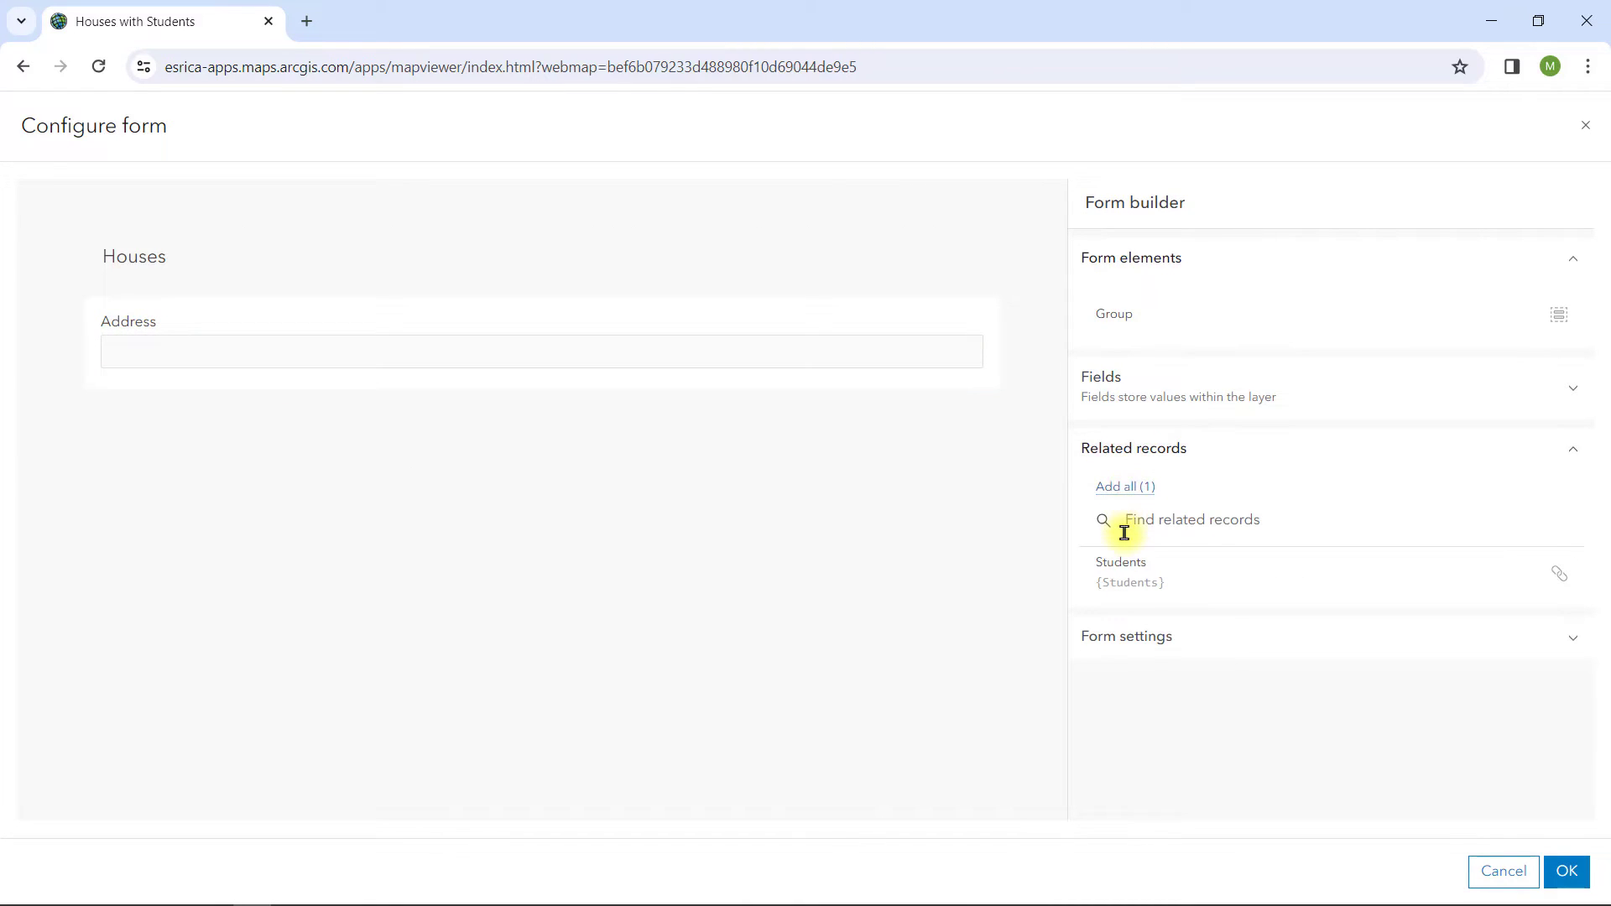
click(1123, 486)
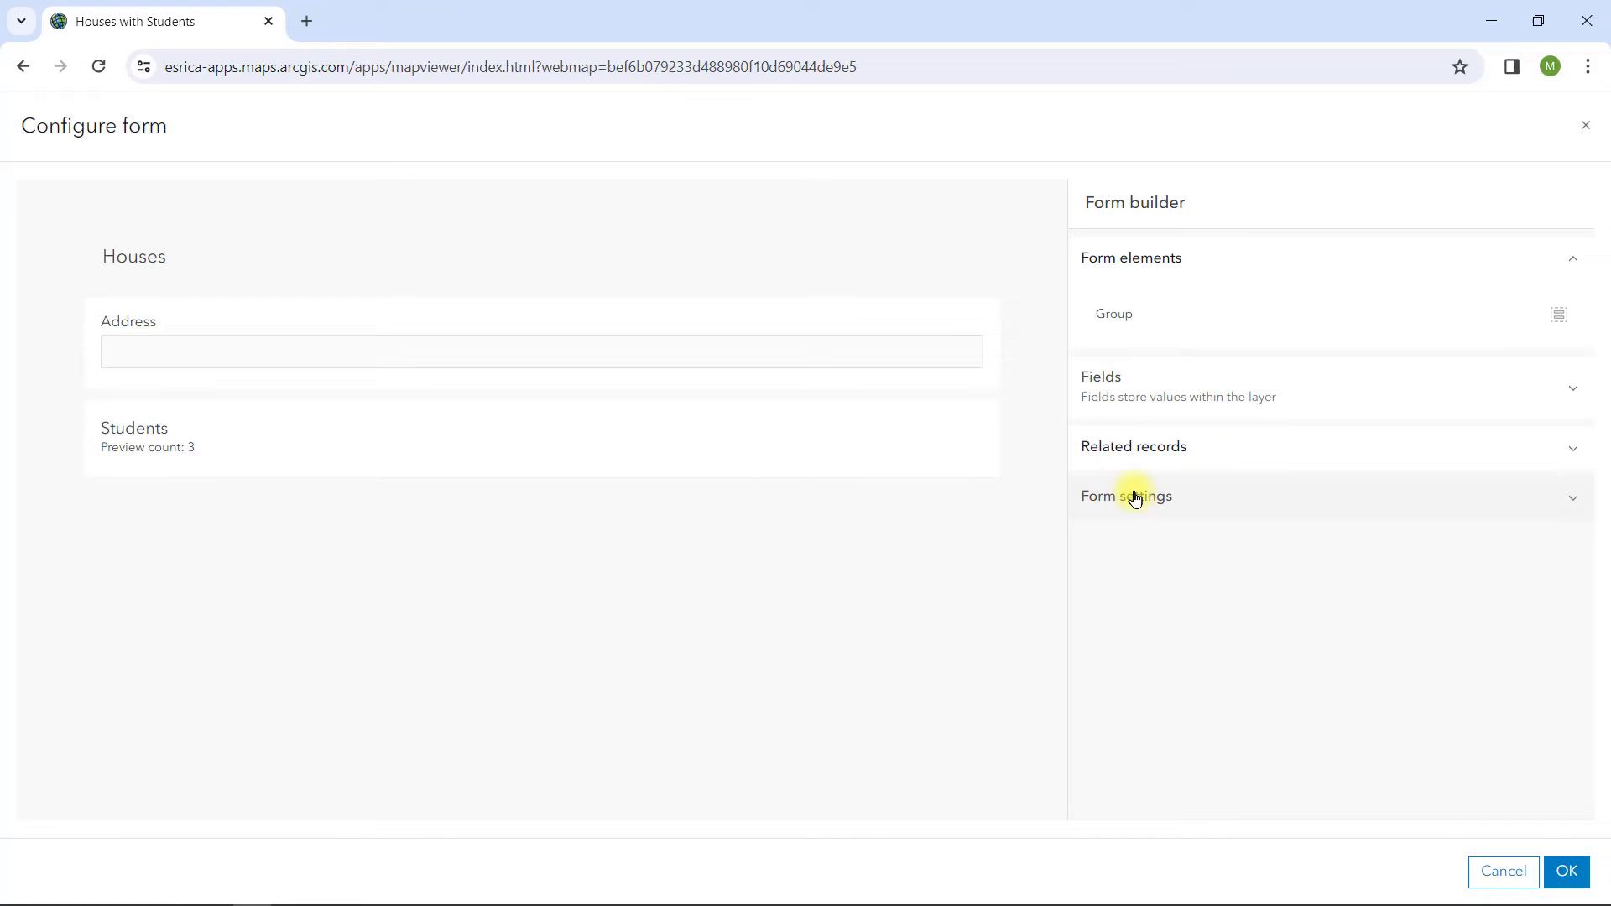
mouse_move(1007, 475)
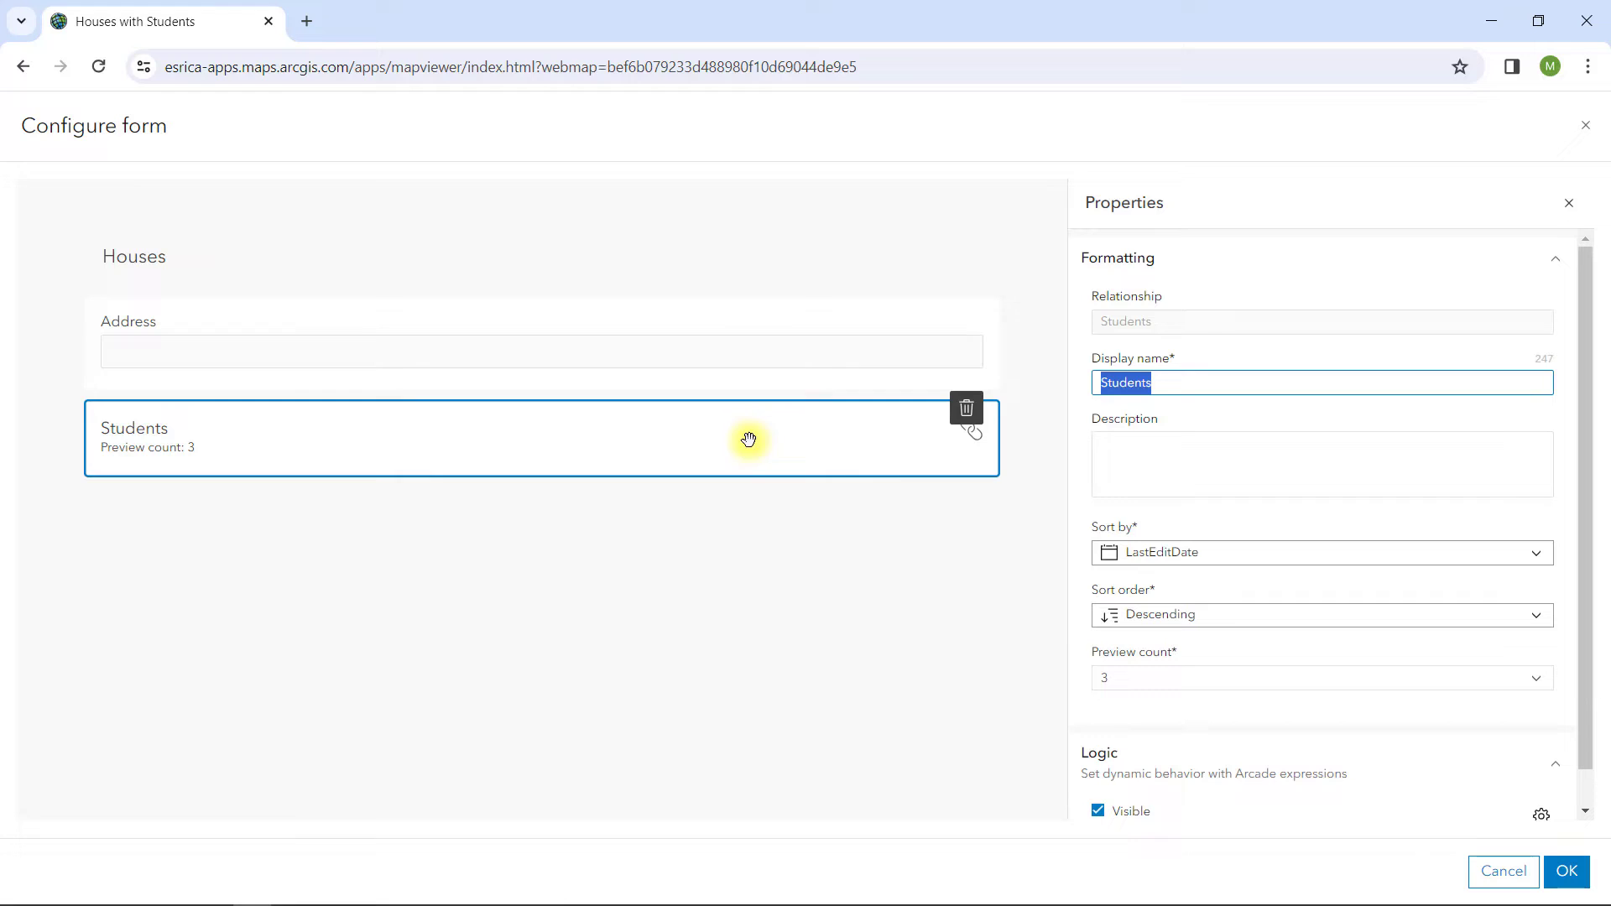
Sort the Students element by Name ascending and save the form with OK
click(1321, 552)
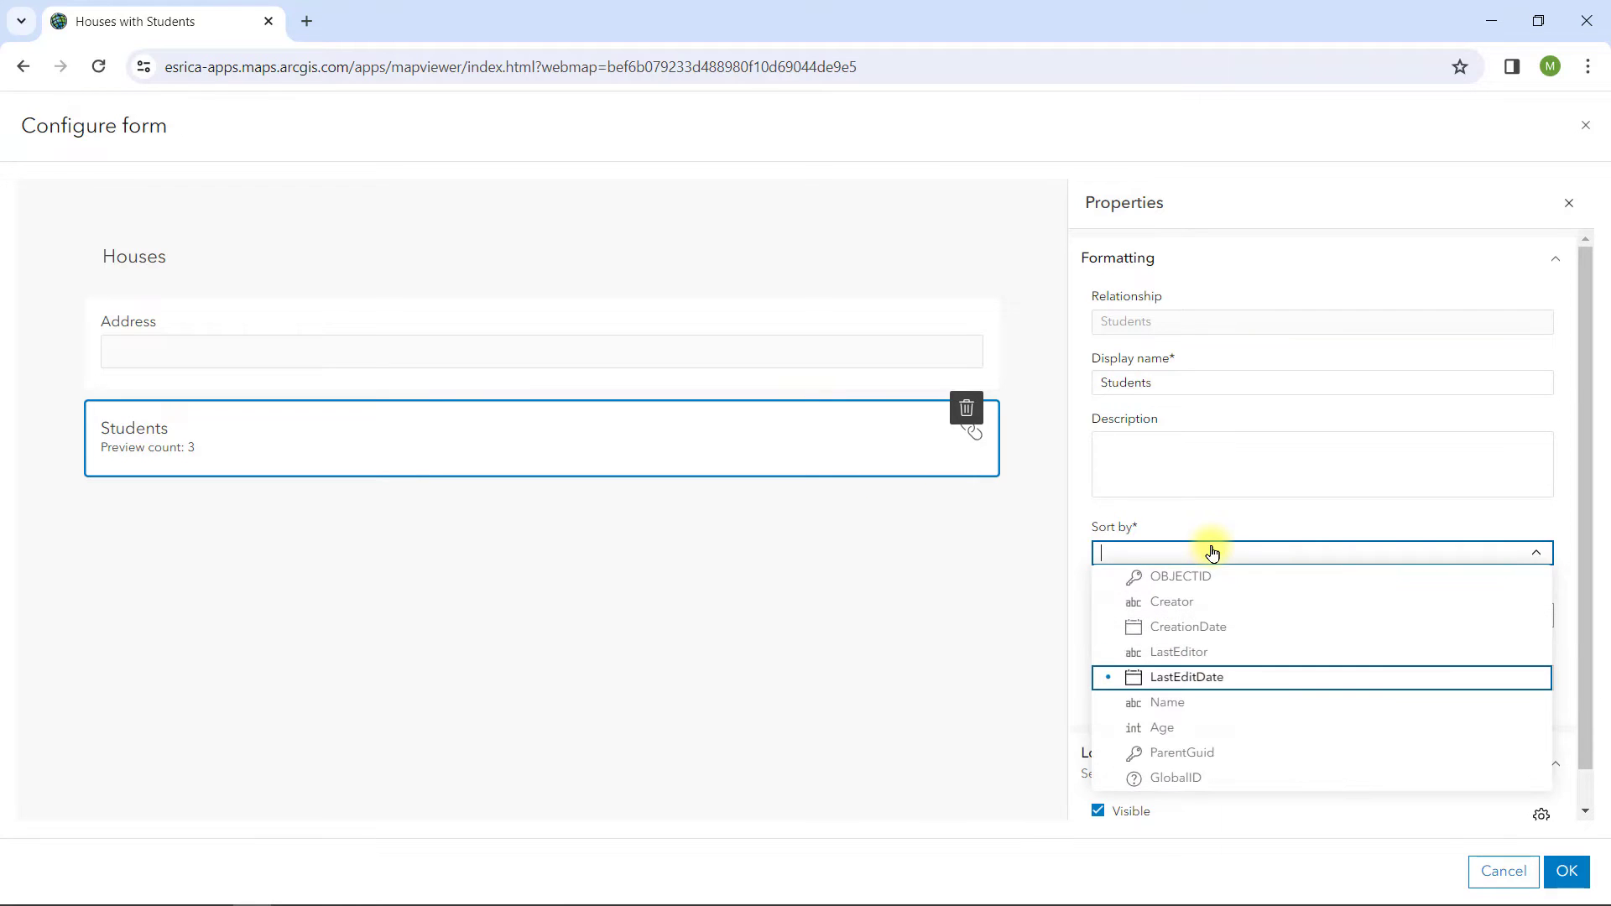
click(1167, 701)
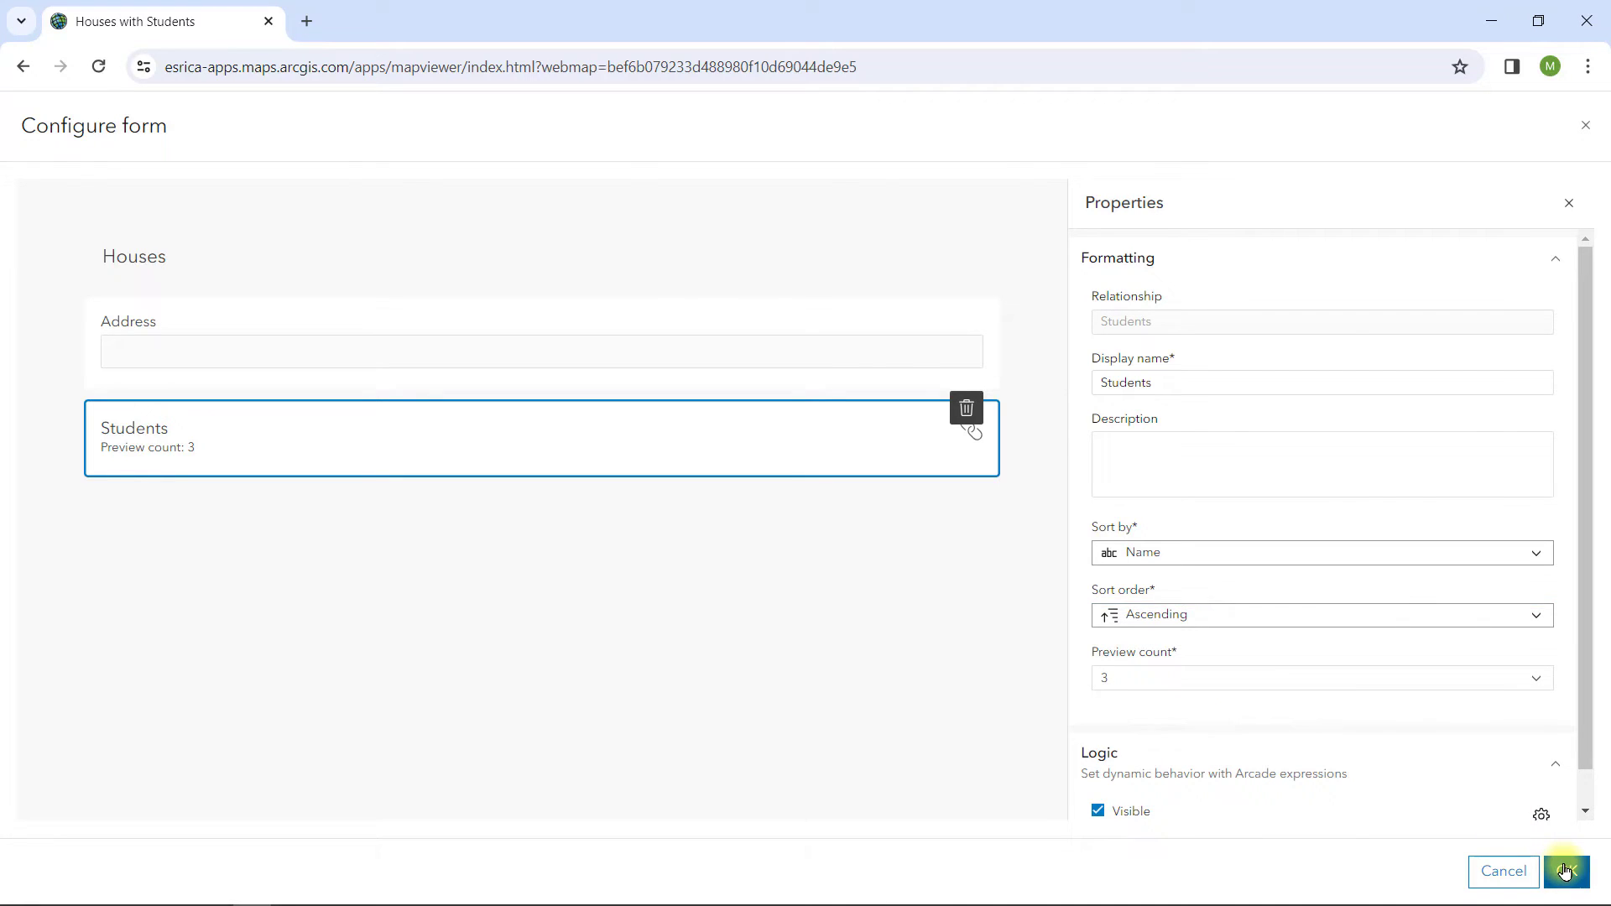
click(1566, 872)
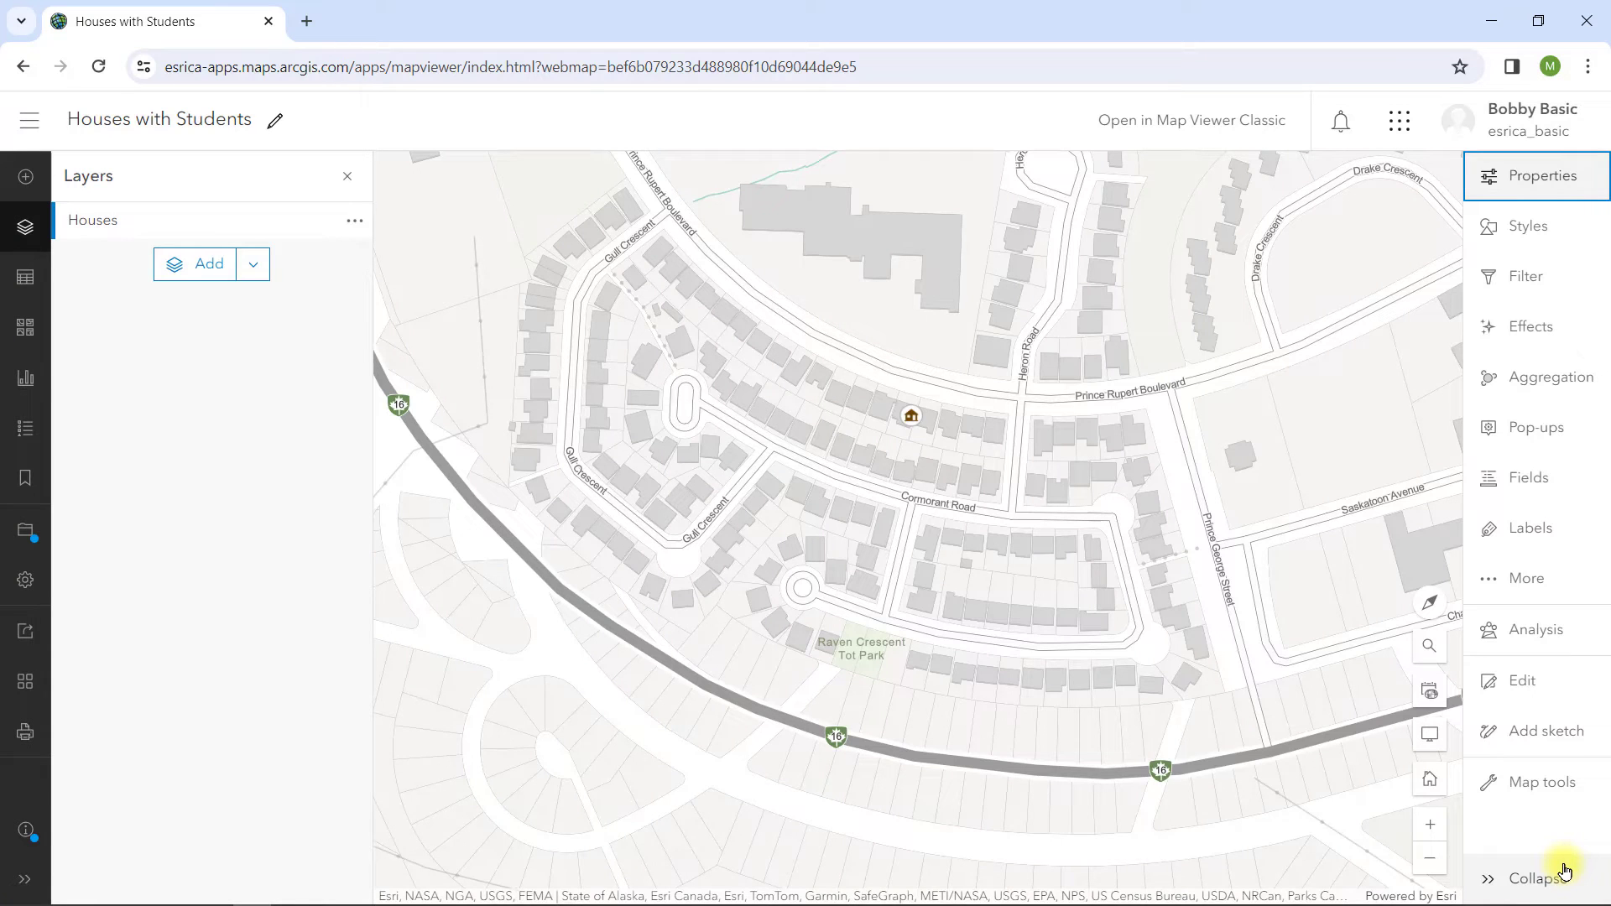
Create a second Houses point east of the first with address 234 Prince Rupert Blvd
click(1540, 680)
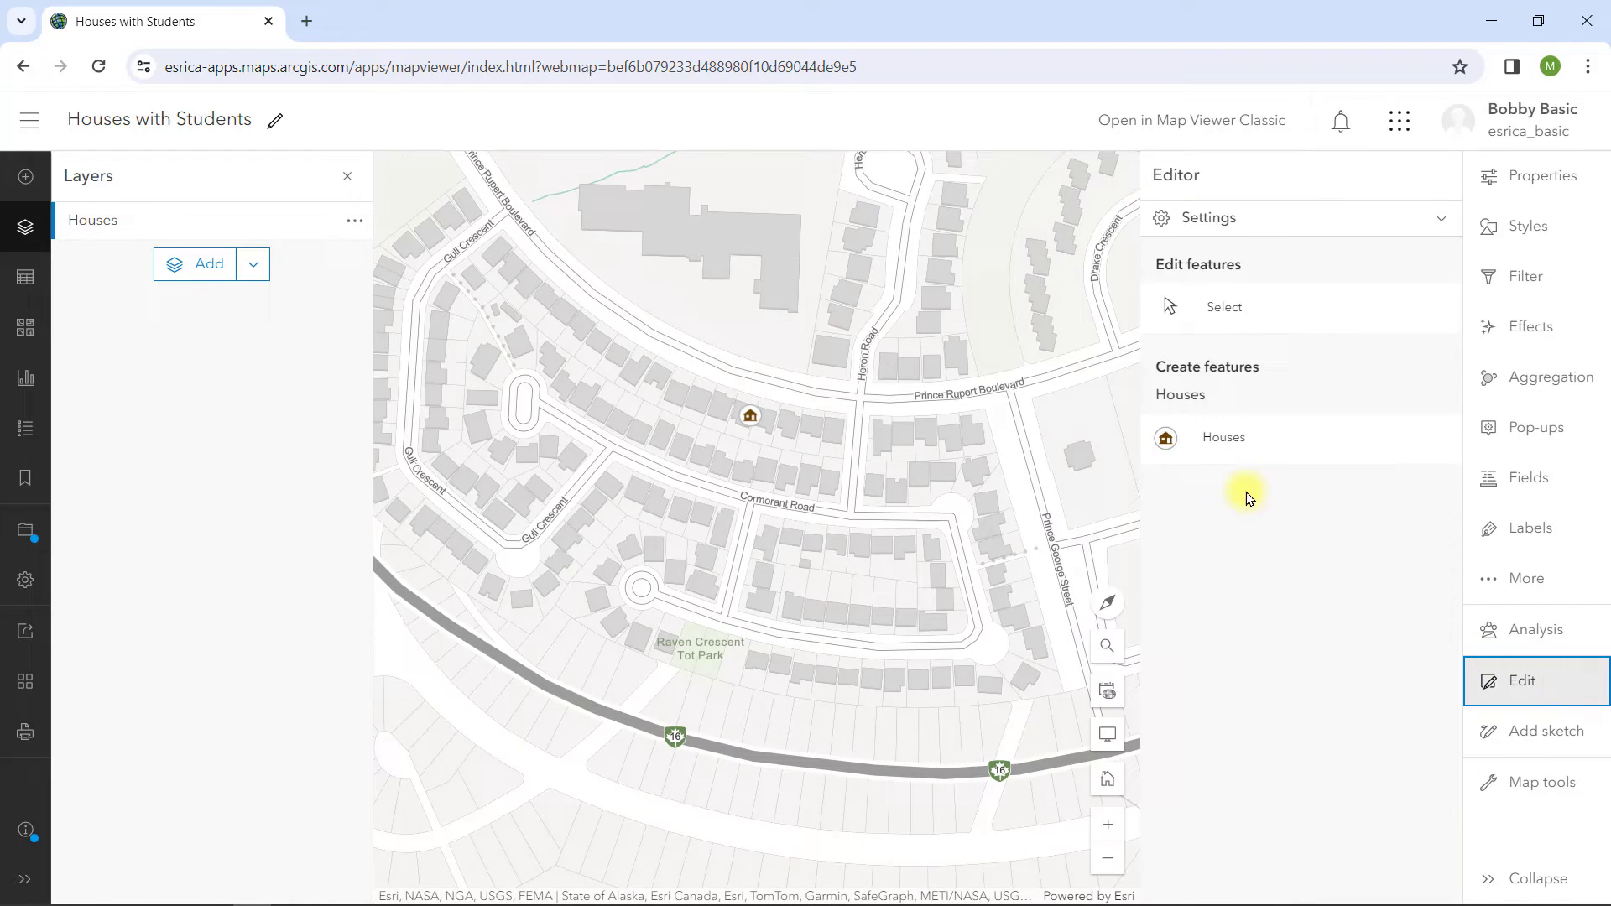
click(834, 429)
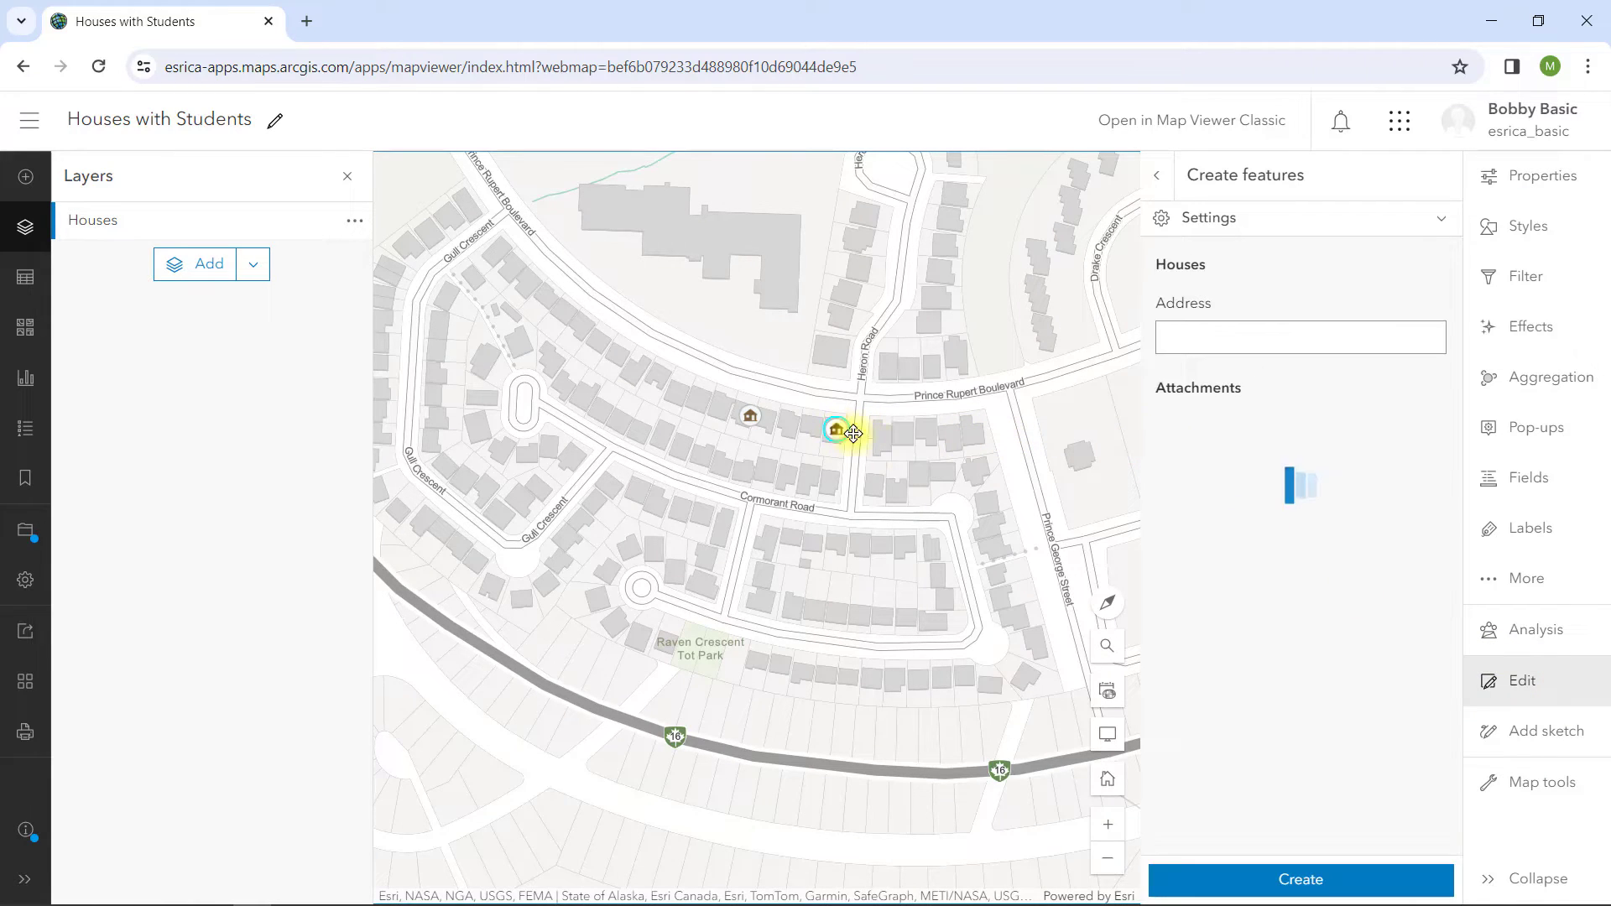
text(234)
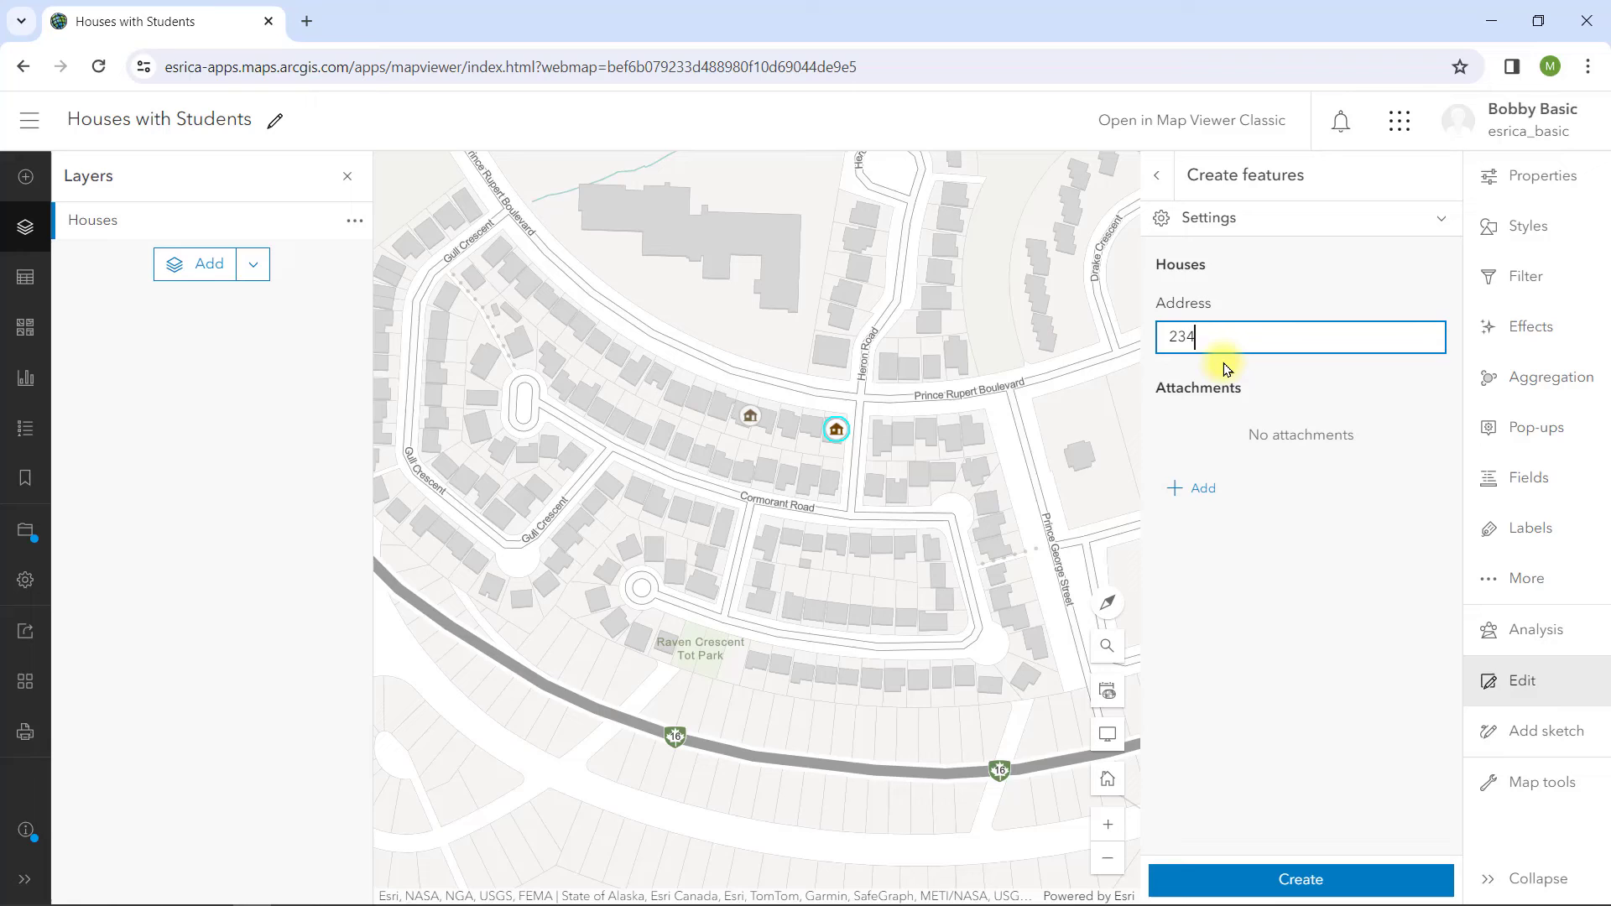
text(Prince Rupert Blvd)
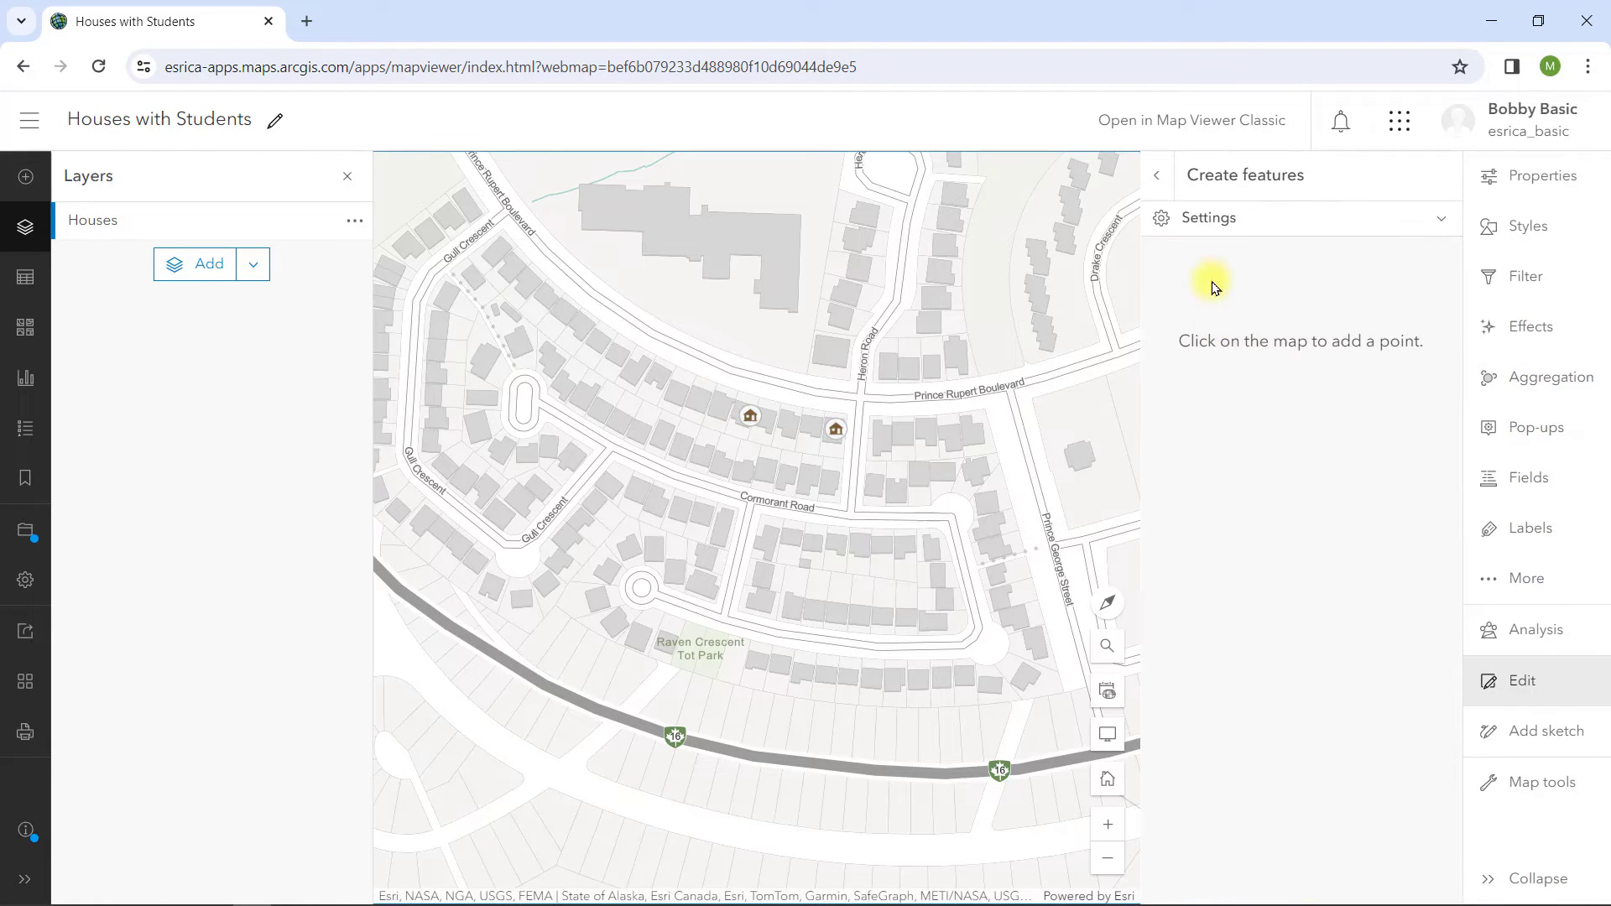
click(1157, 174)
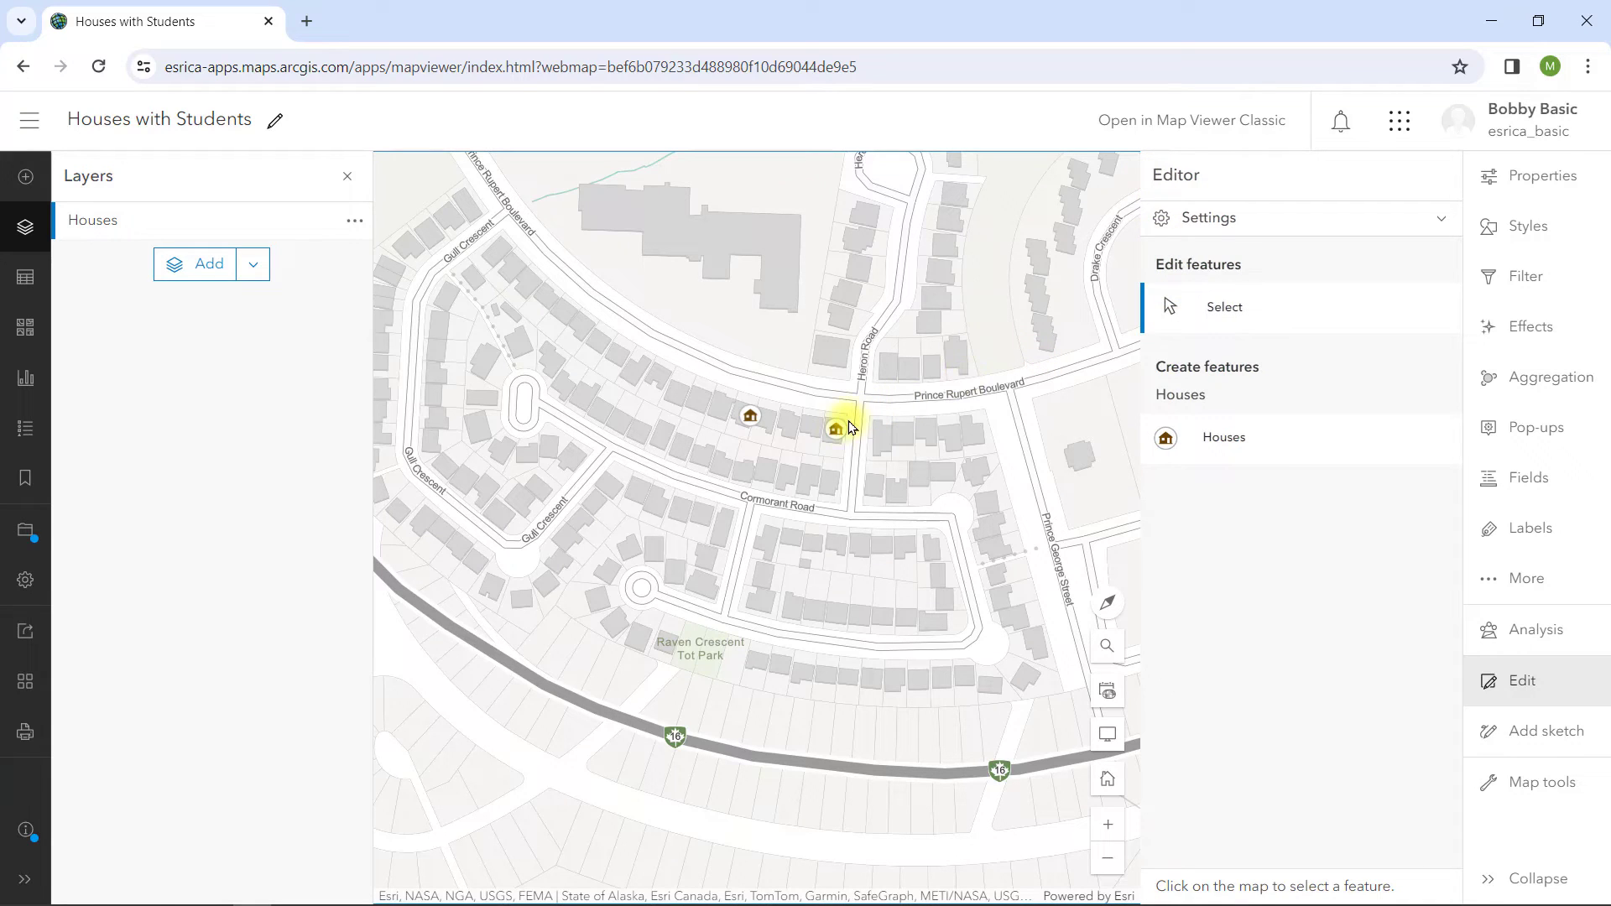
click(836, 428)
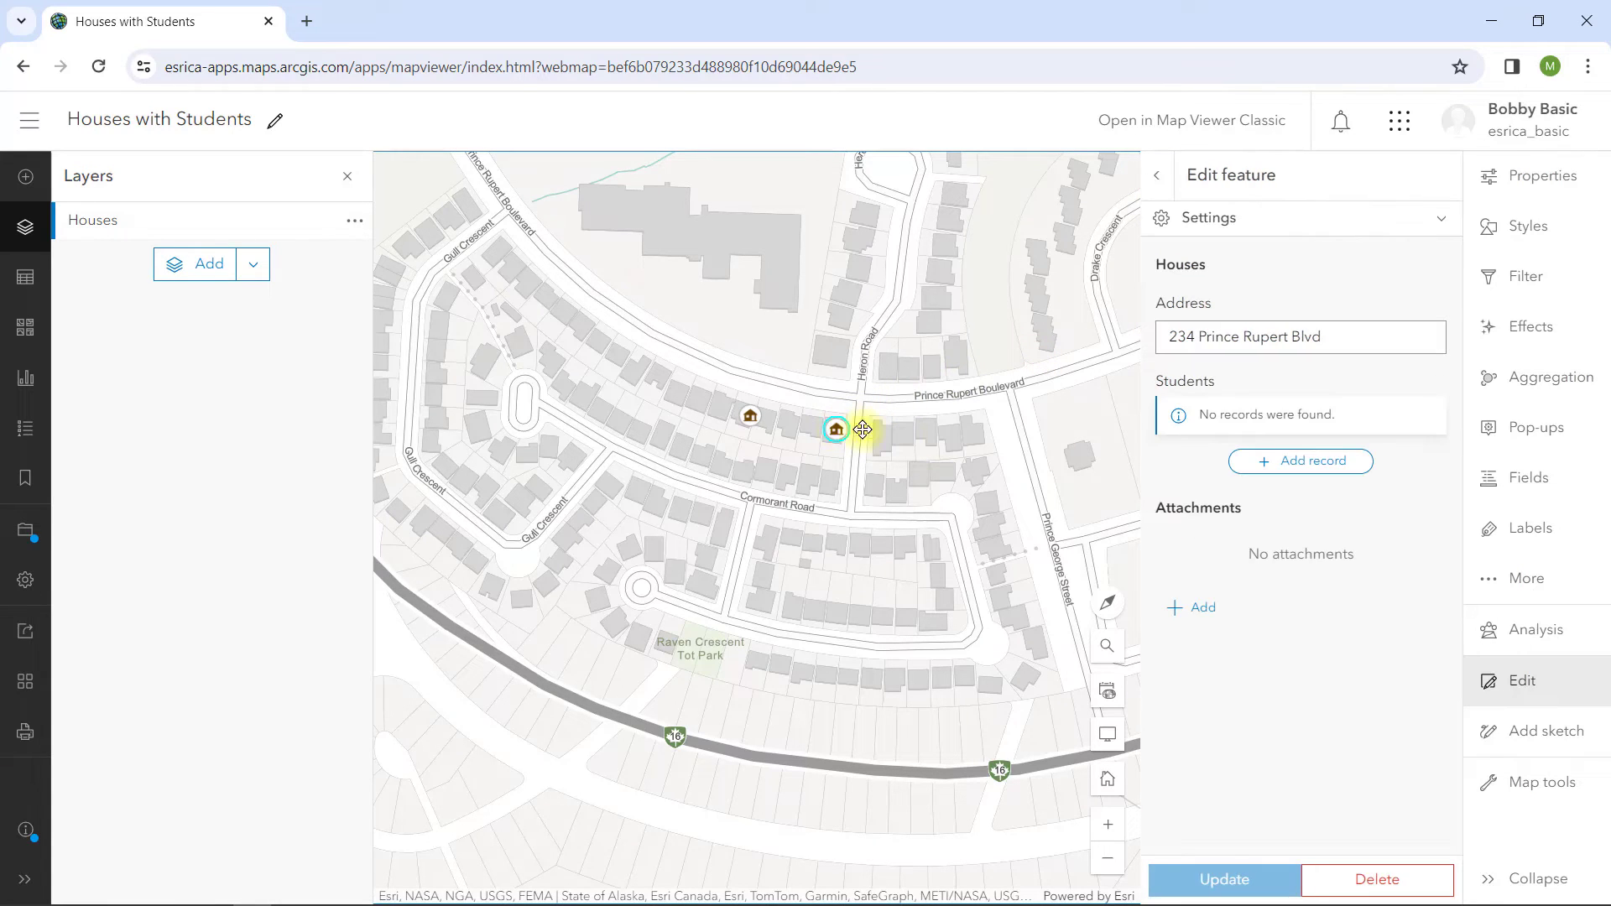
click(1300, 460)
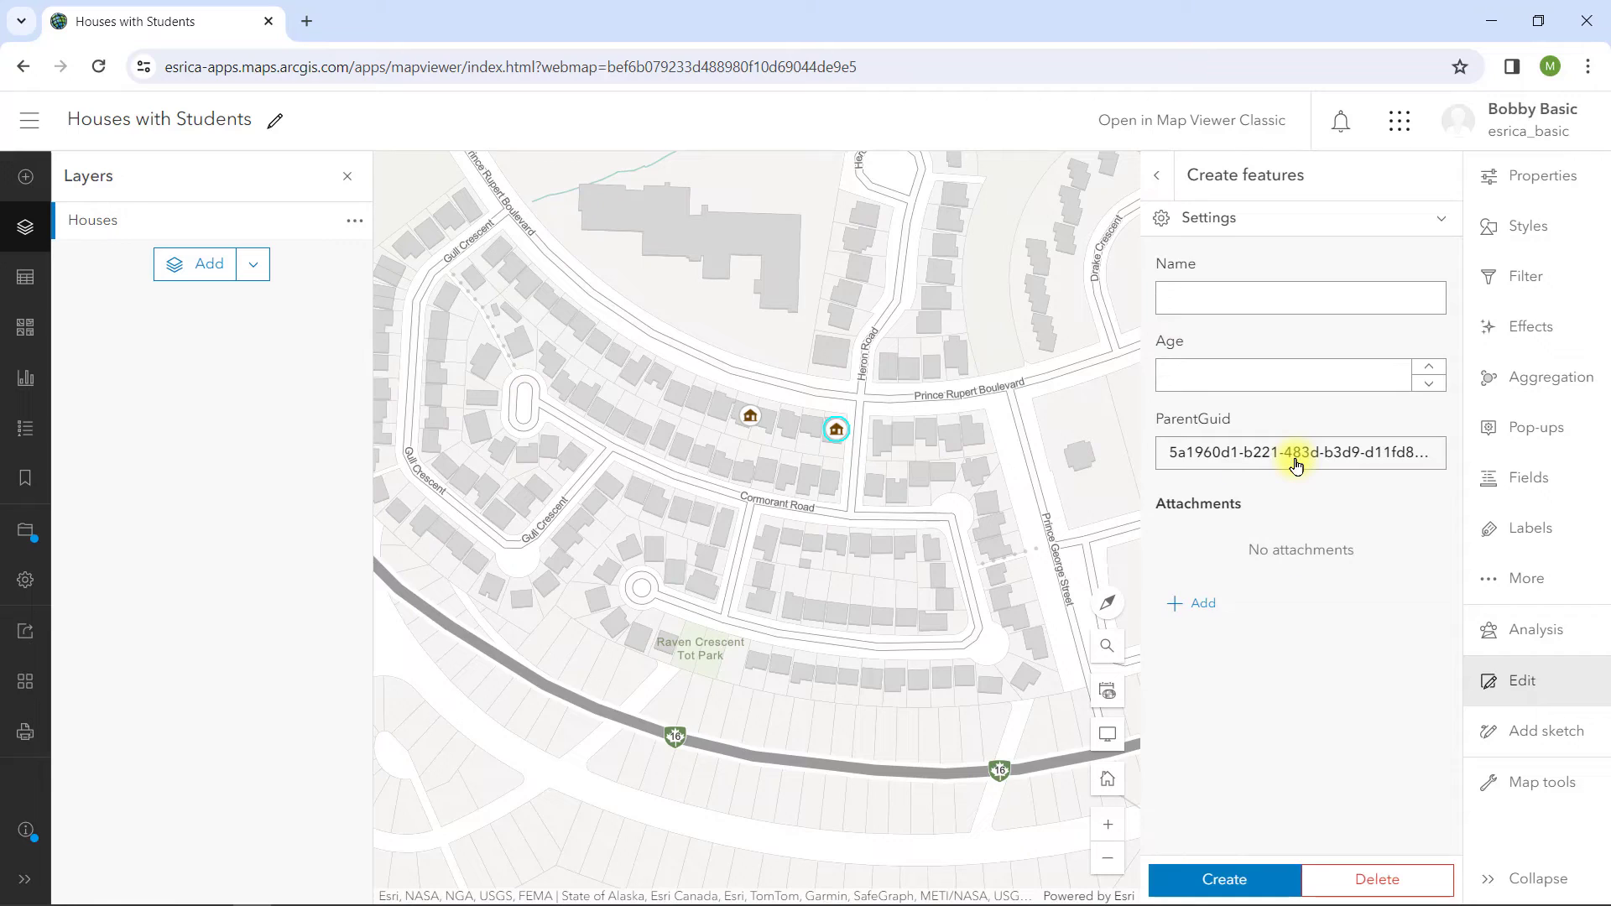
click(1299, 297)
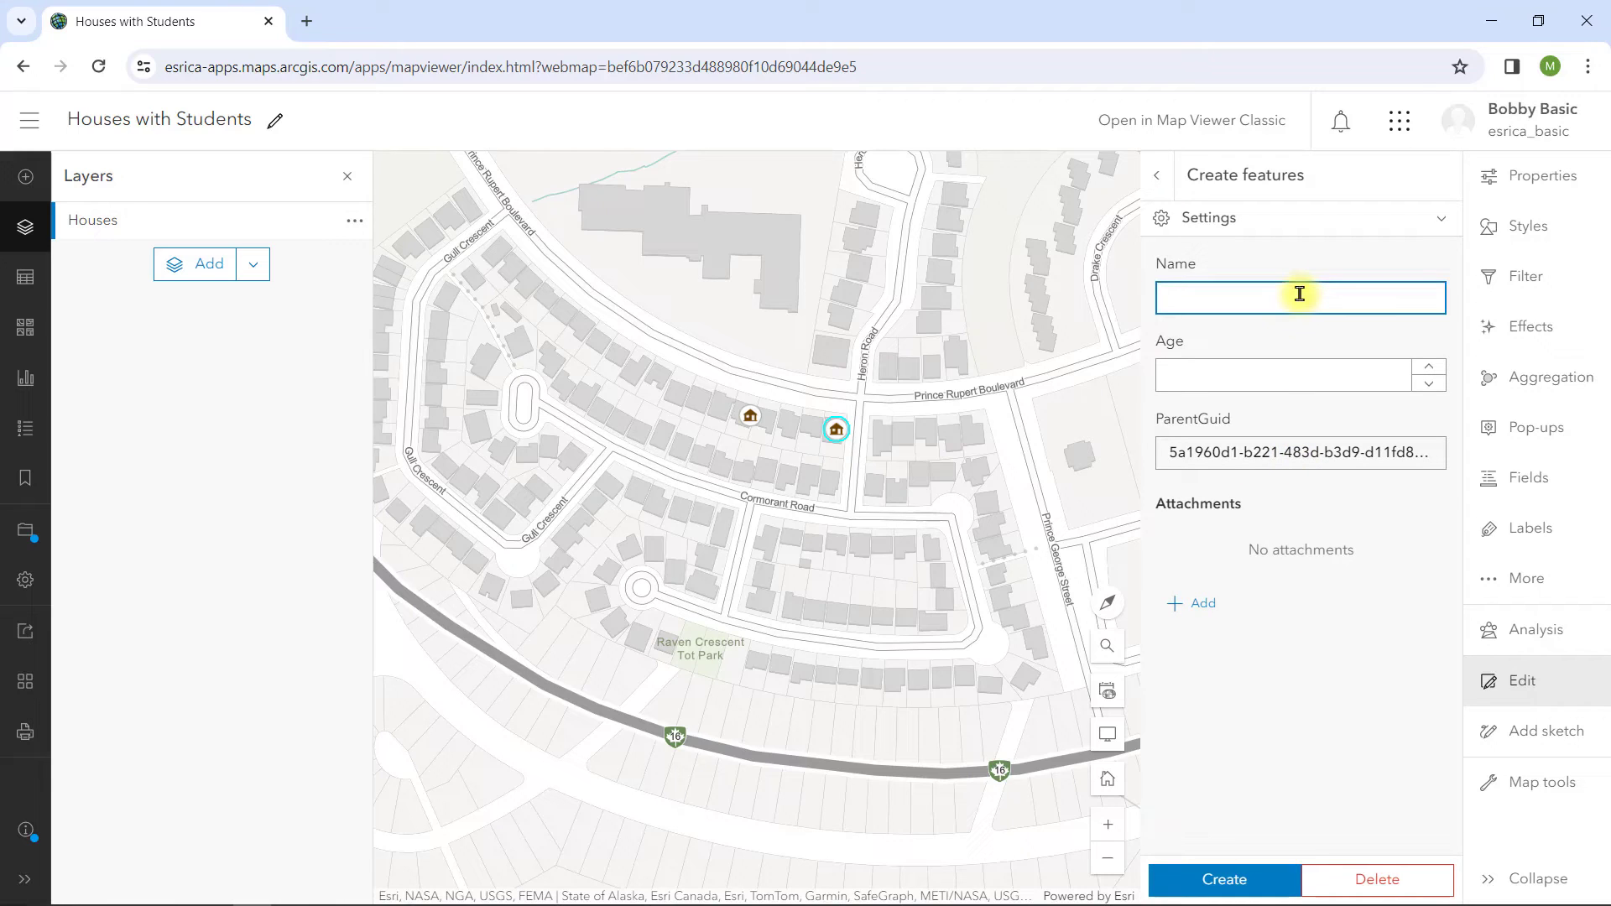
text(Kevin Dinee)
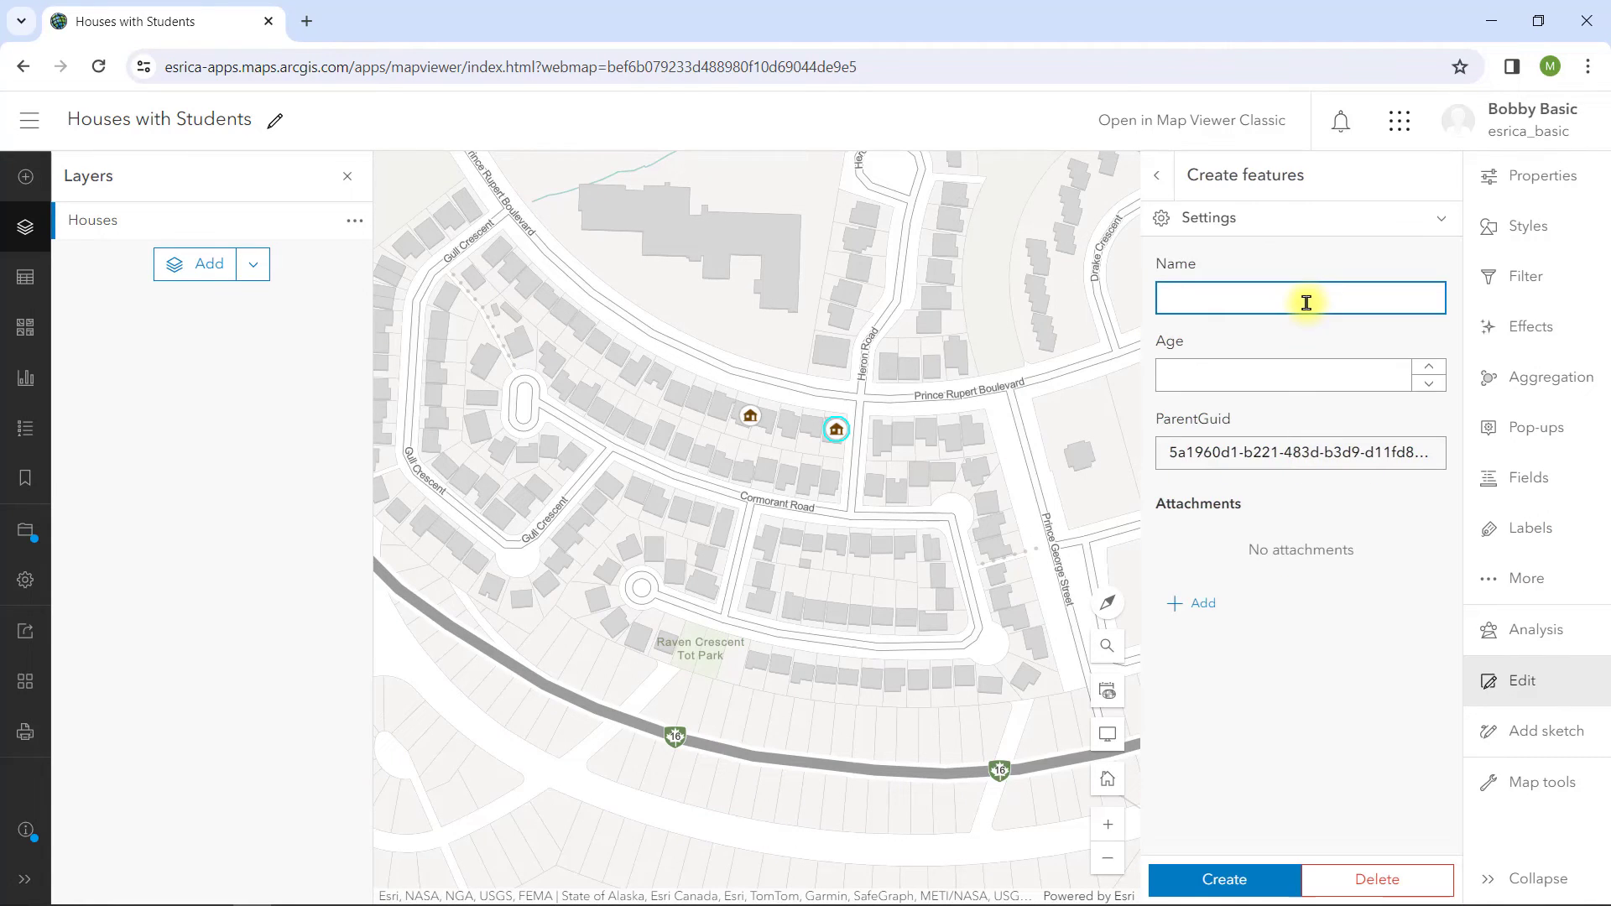
text(Rick Ley)
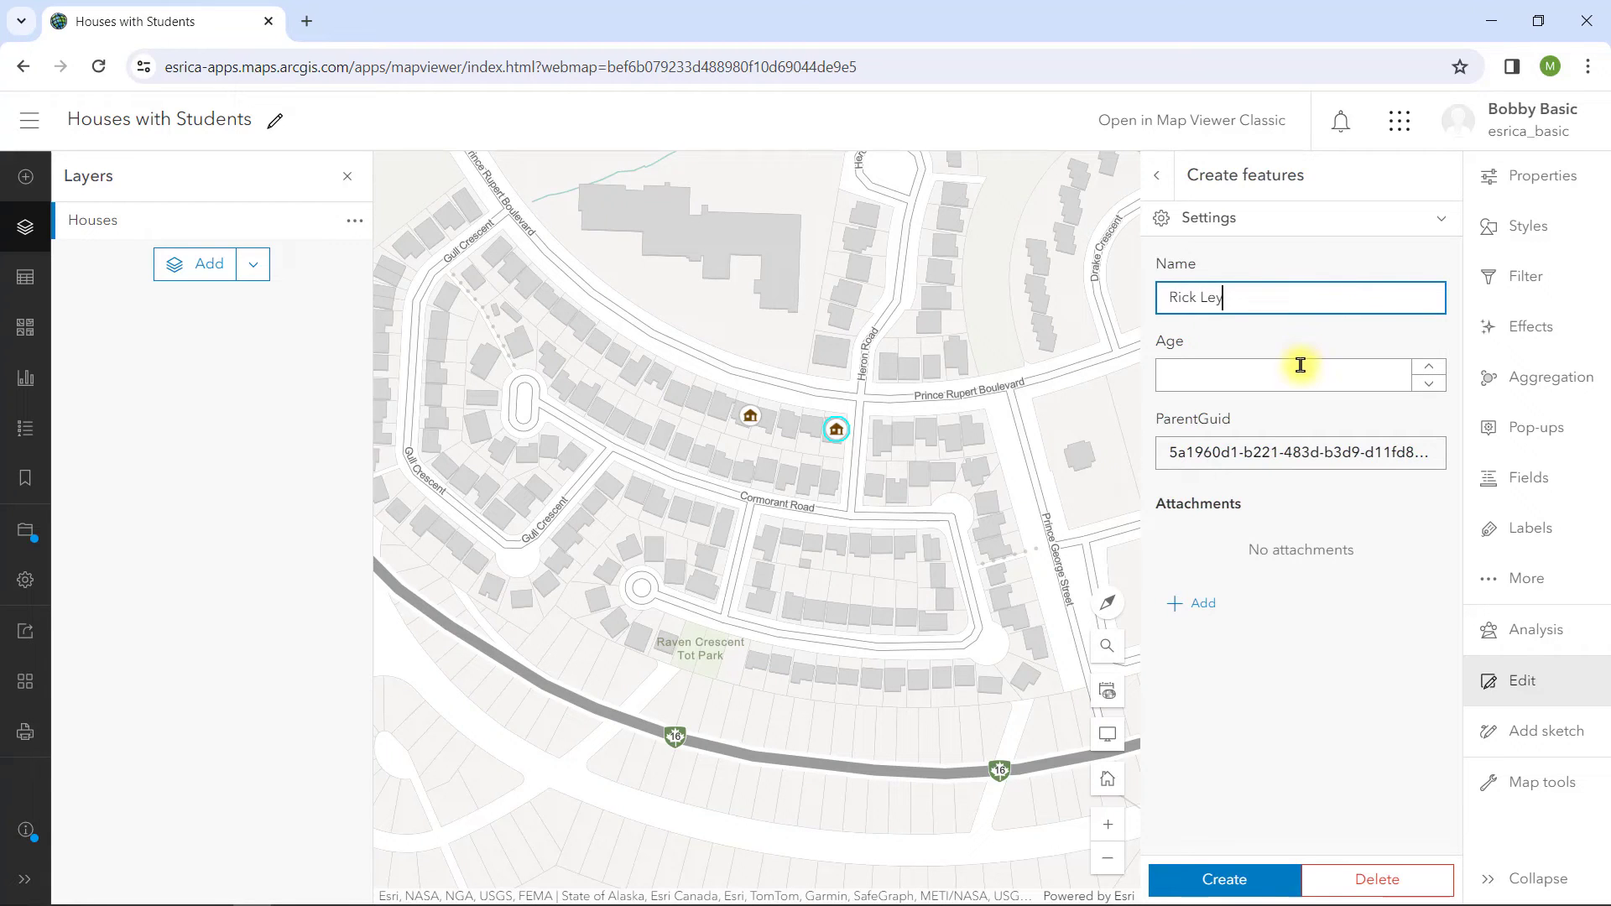
click(1223, 880)
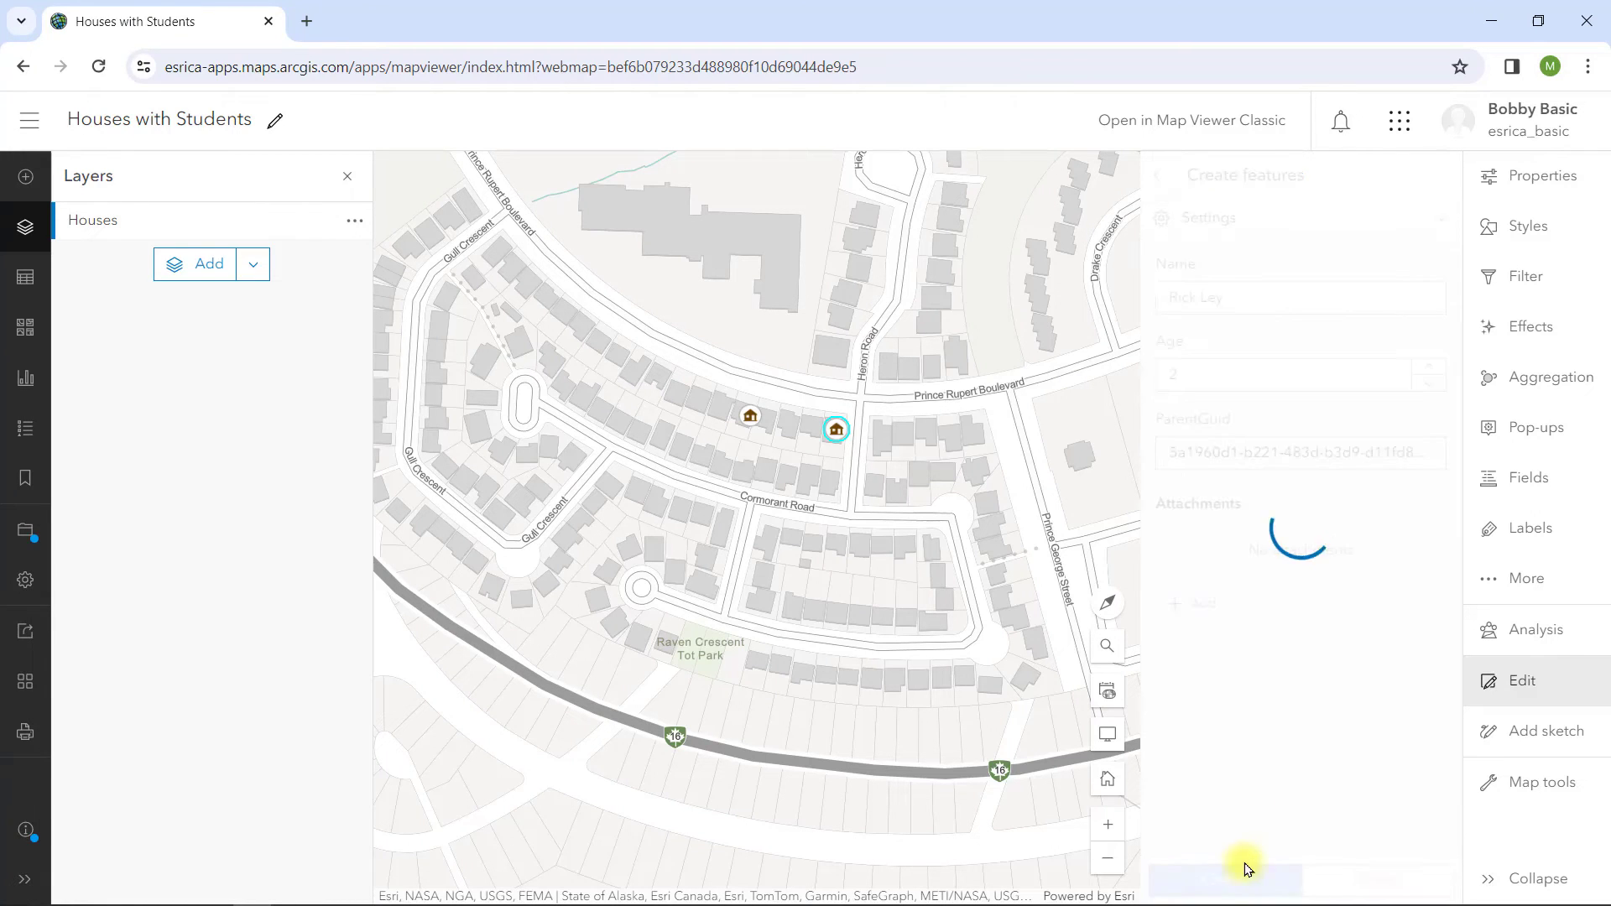